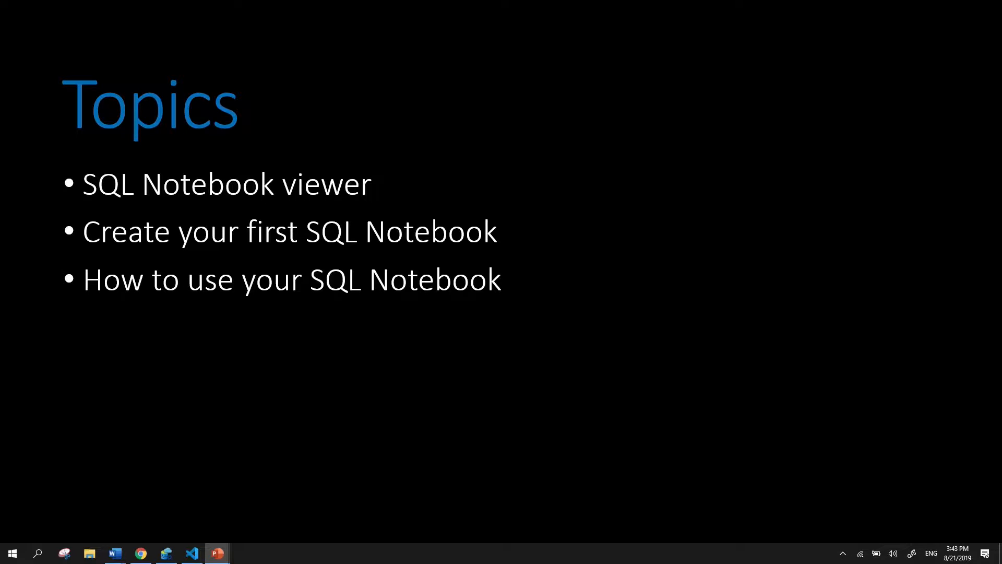
Step: Switch from the slides to the empty Notebook-3 SQL notebook in Azure Data Studio
{"action": "left_click", "coordinate": [166, 553]}
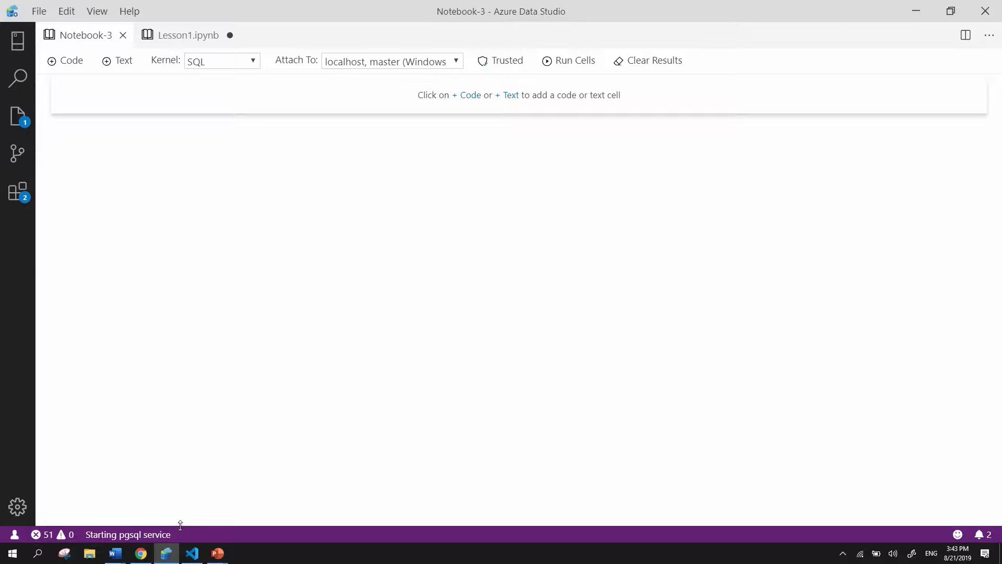
{"action": "mouse_move", "coordinate": [182, 528]}
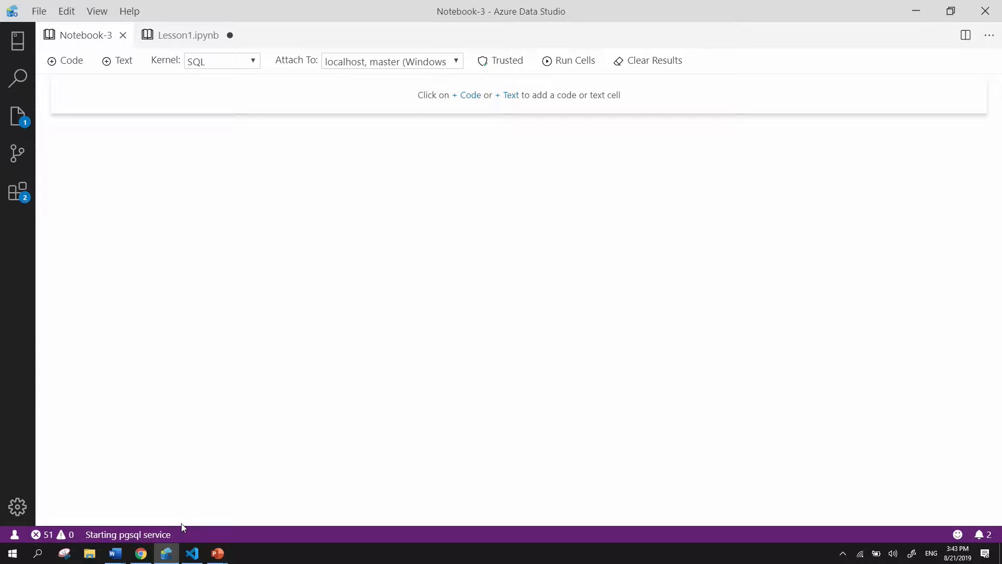
{"action": "mouse_move", "coordinate": [182, 522]}
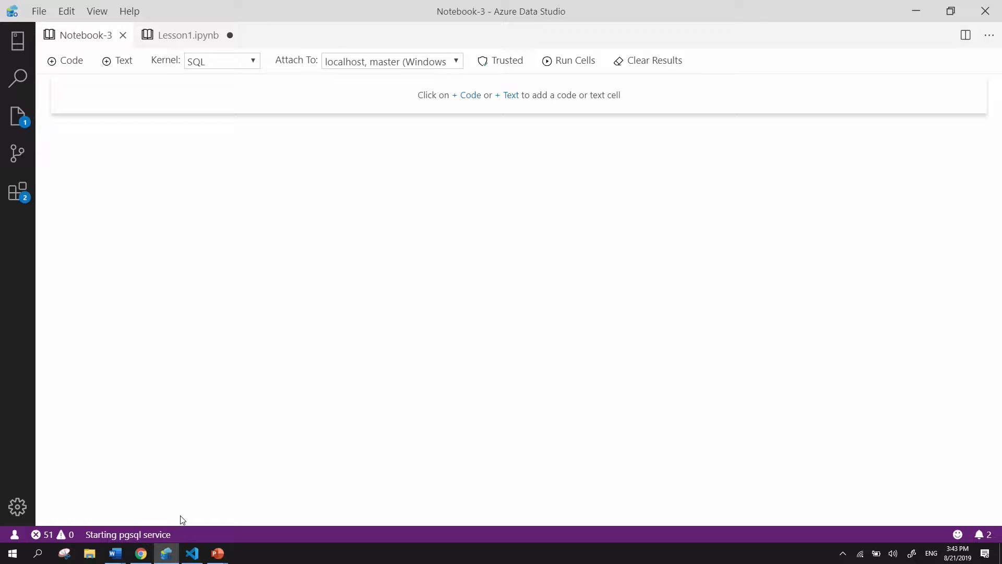
{"action": "mouse_move", "coordinate": [175, 311]}
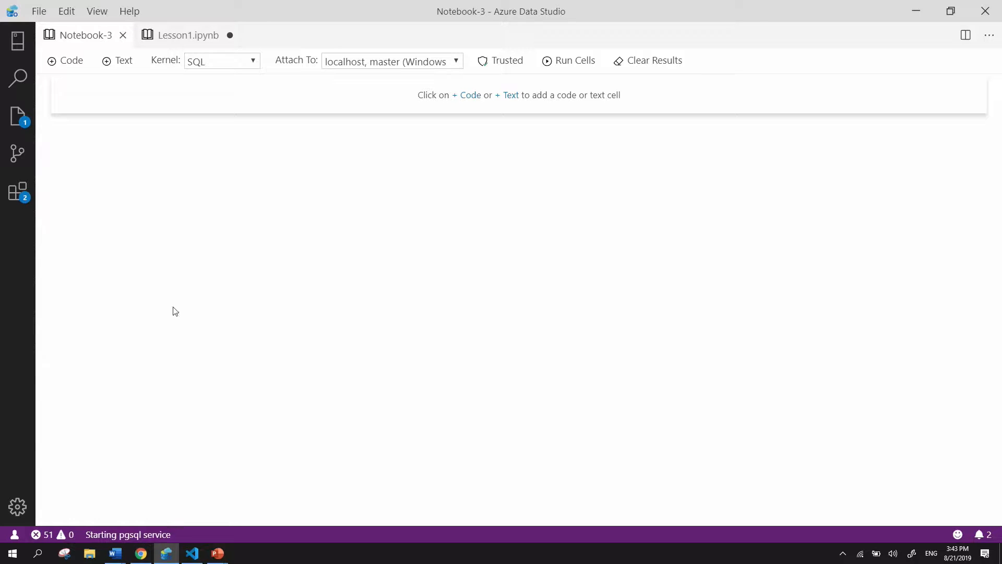
{"action": "mouse_move", "coordinate": [164, 292]}
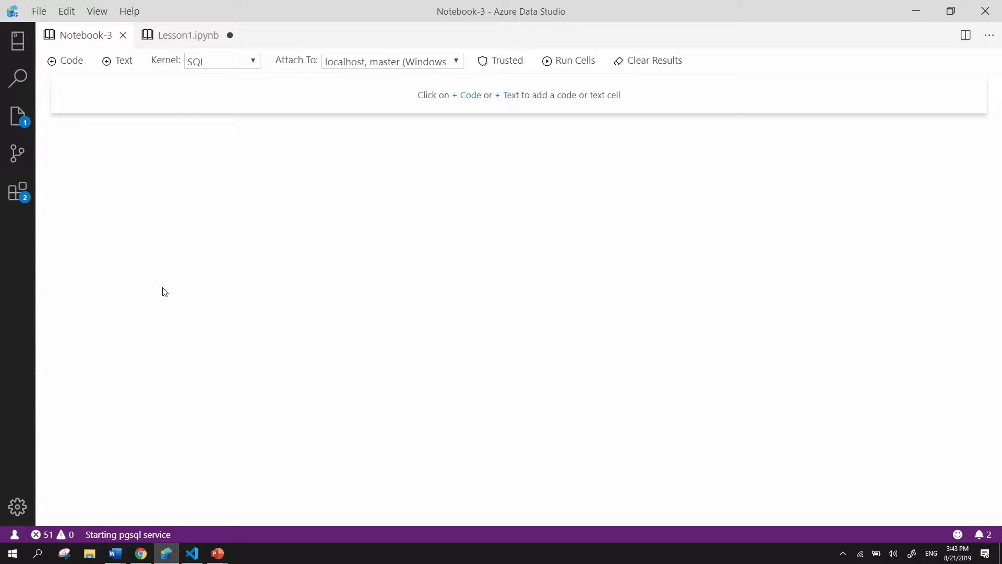
{"action": "mouse_move", "coordinate": [169, 294]}
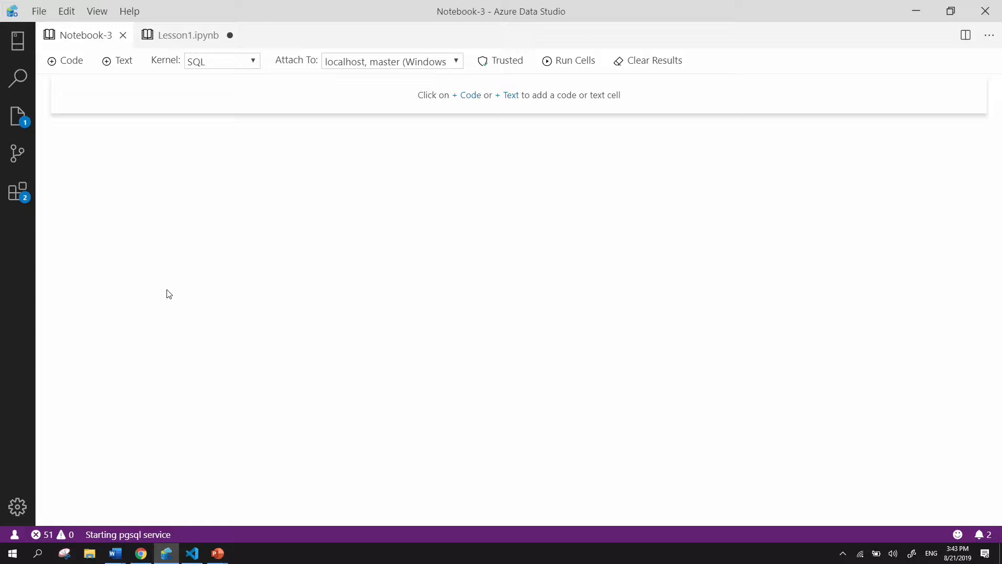
{"action": "mouse_move", "coordinate": [121, 64]}
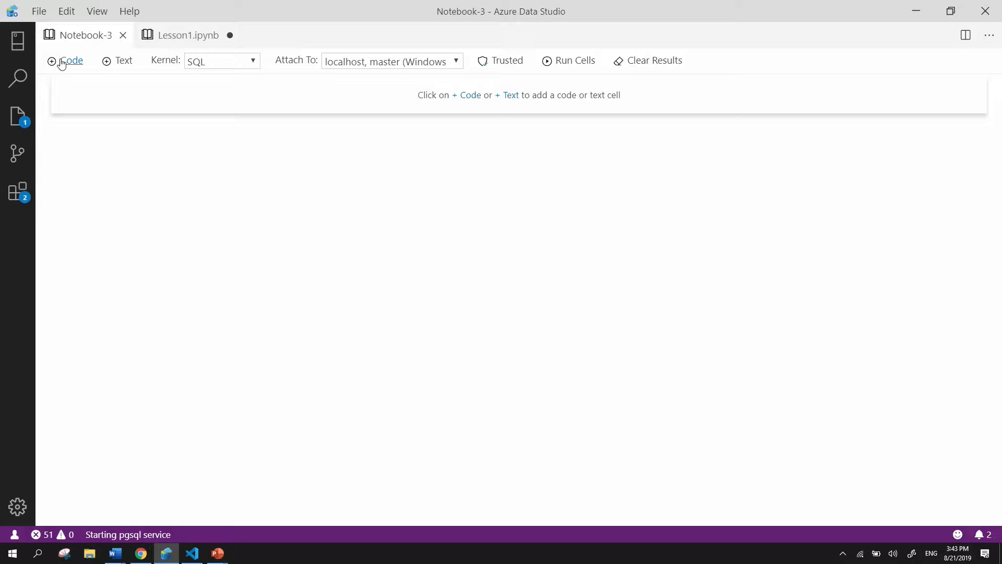
{"action": "left_click", "coordinate": [64, 61]}
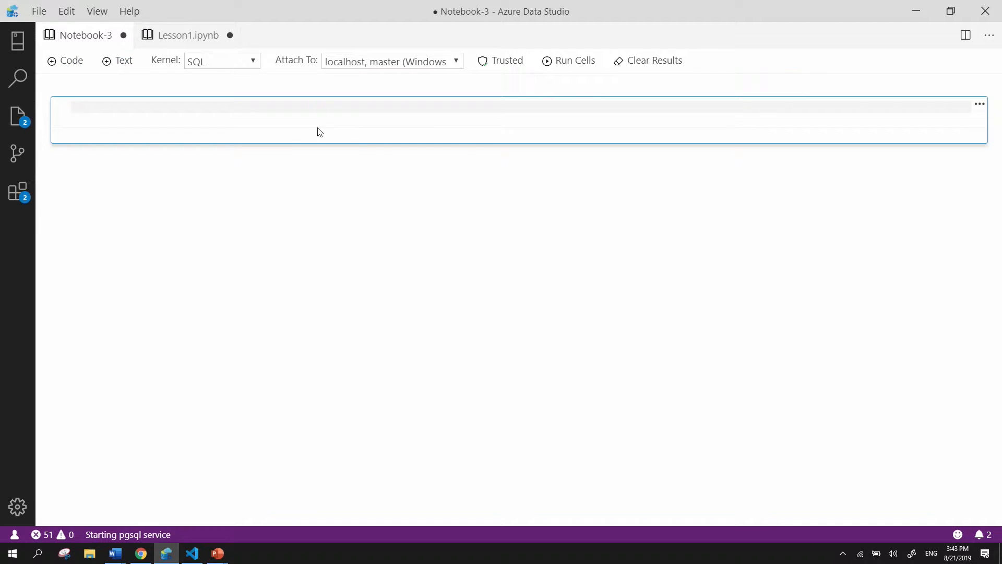
{"action": "type", "text": "fda"}
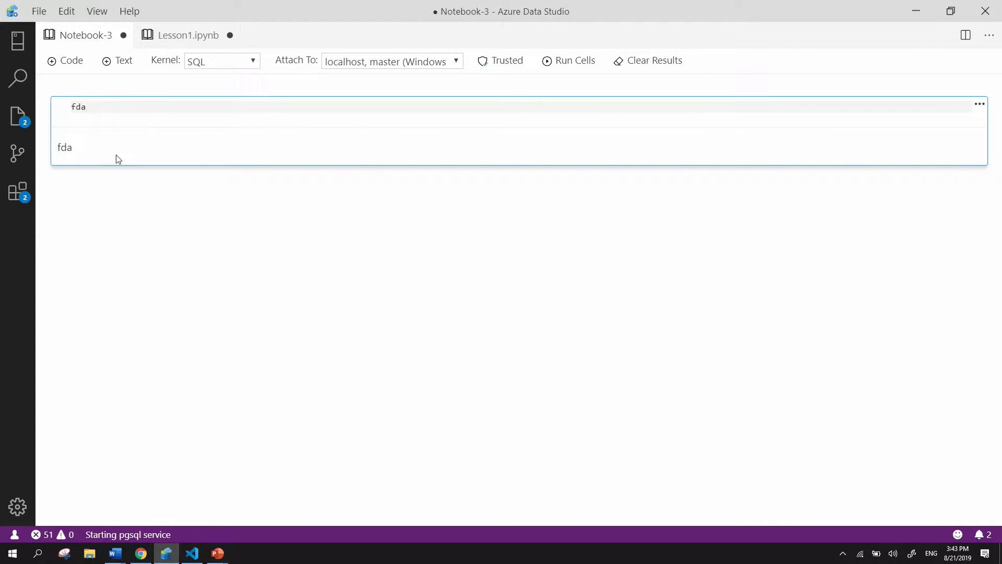
{"action": "left_click", "coordinate": [980, 103]}
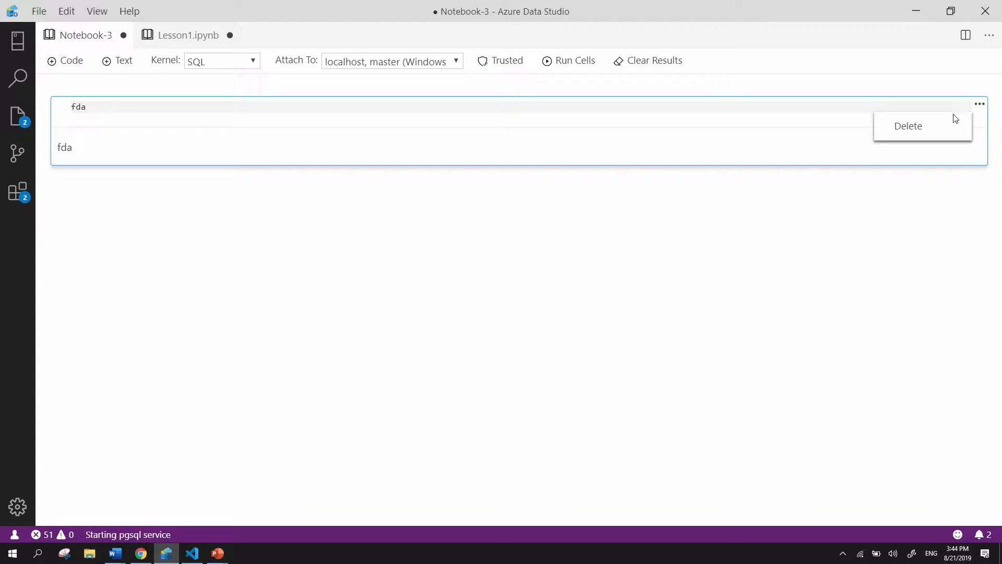
{"action": "left_click", "coordinate": [908, 126]}
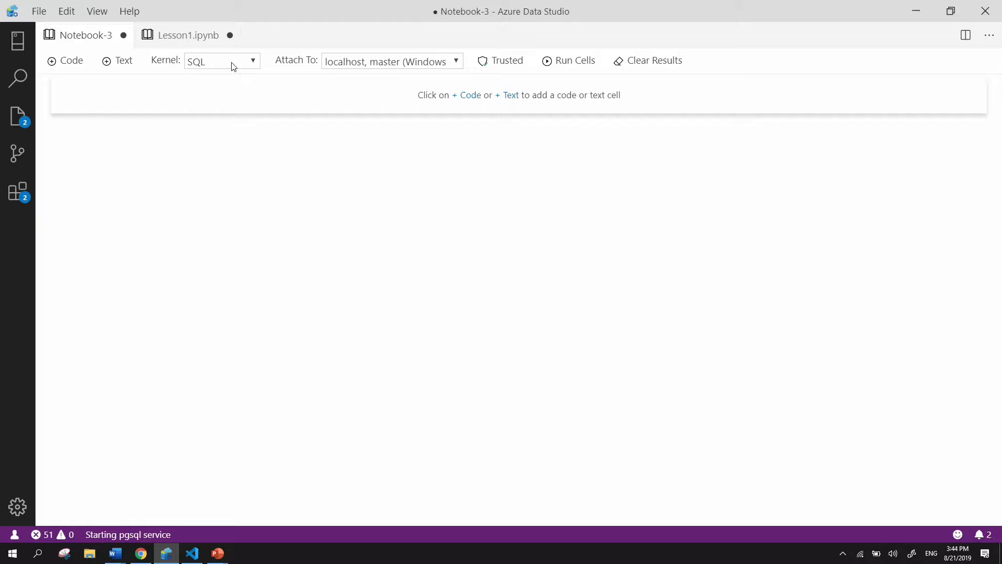
Step: Keep the SQL kernel and localhost master connection, then return to the Topics slides
{"action": "left_click", "coordinate": [251, 61]}
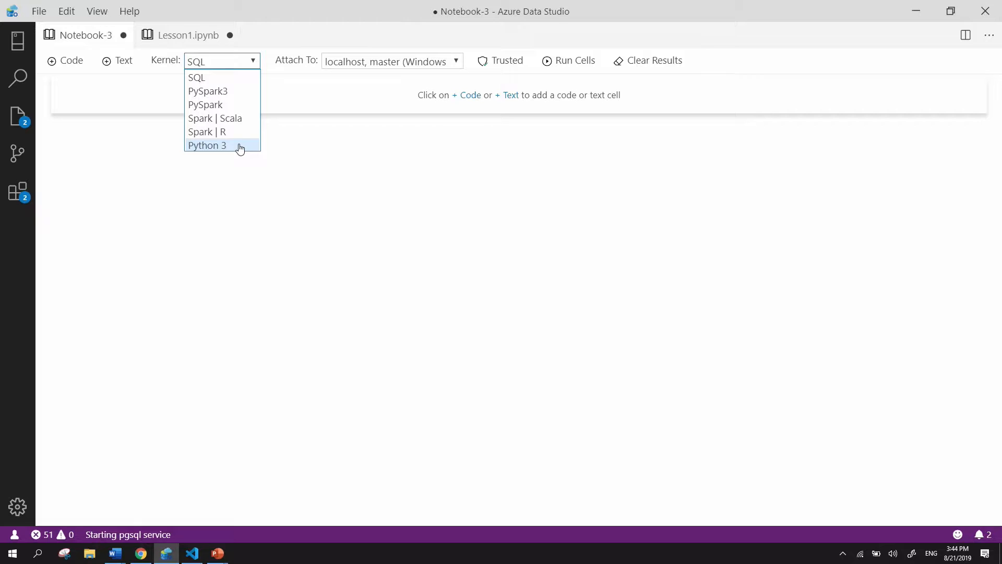
{"action": "mouse_move", "coordinate": [197, 77]}
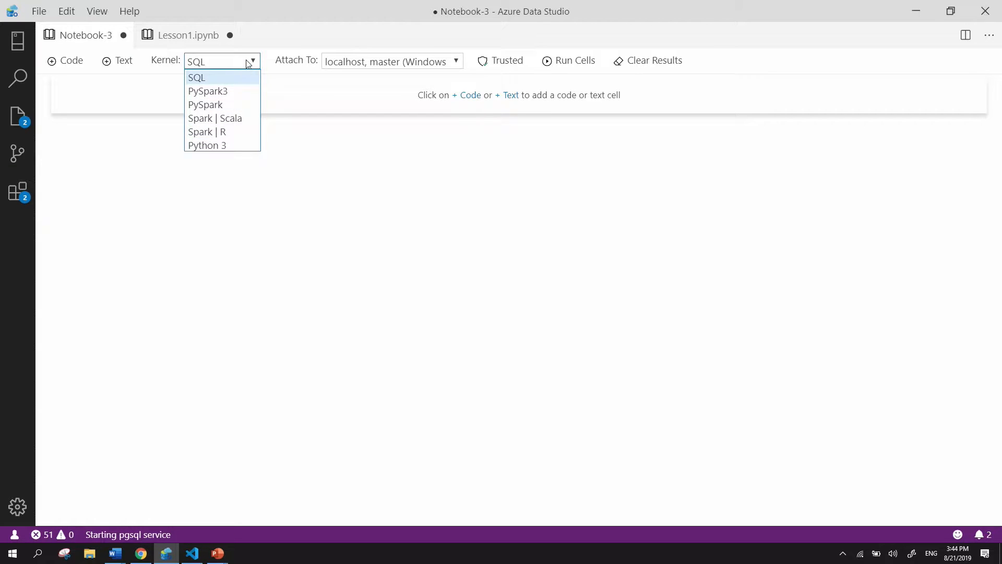
{"action": "left_click", "coordinate": [196, 78]}
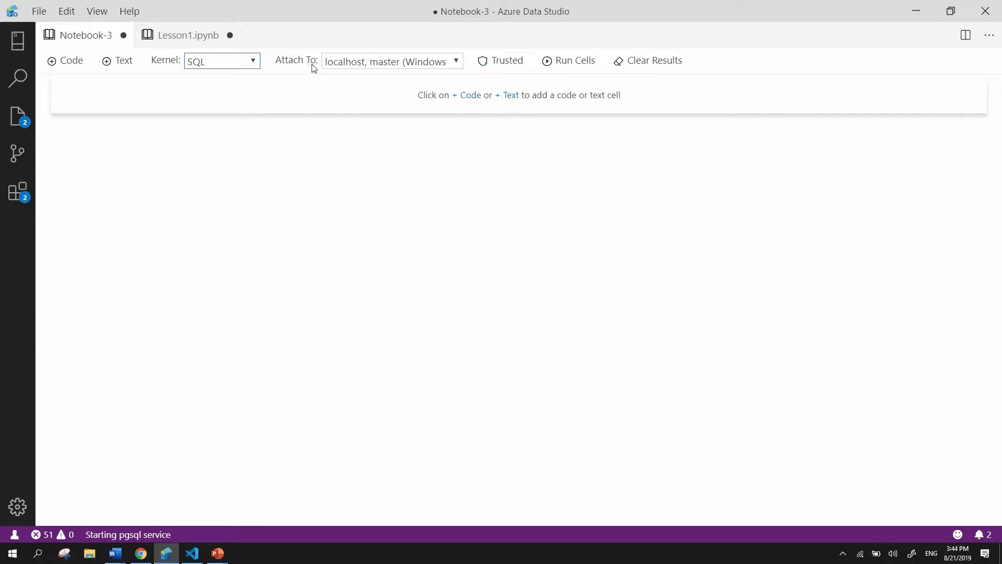
{"action": "mouse_move", "coordinate": [336, 64]}
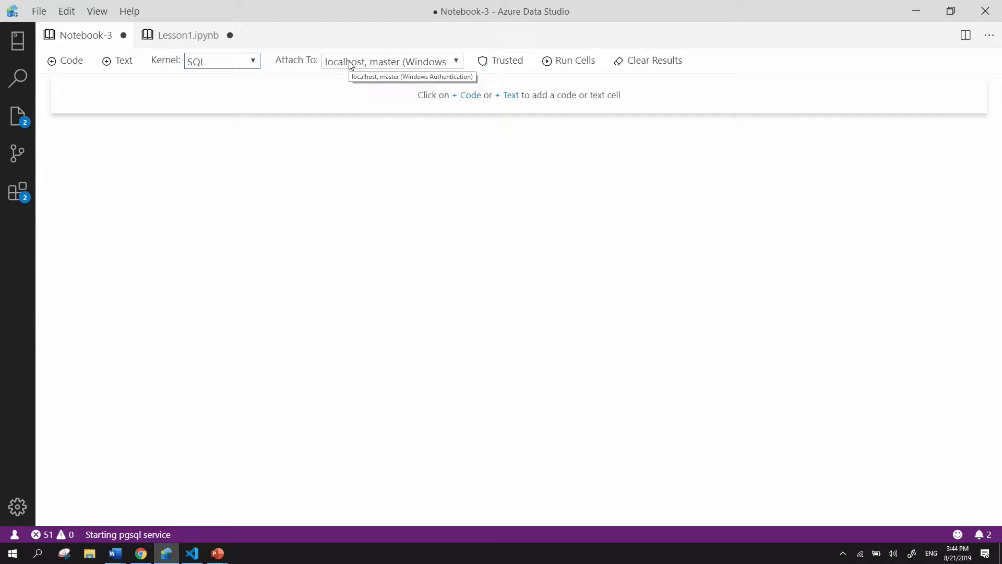
{"action": "left_click", "coordinate": [388, 61]}
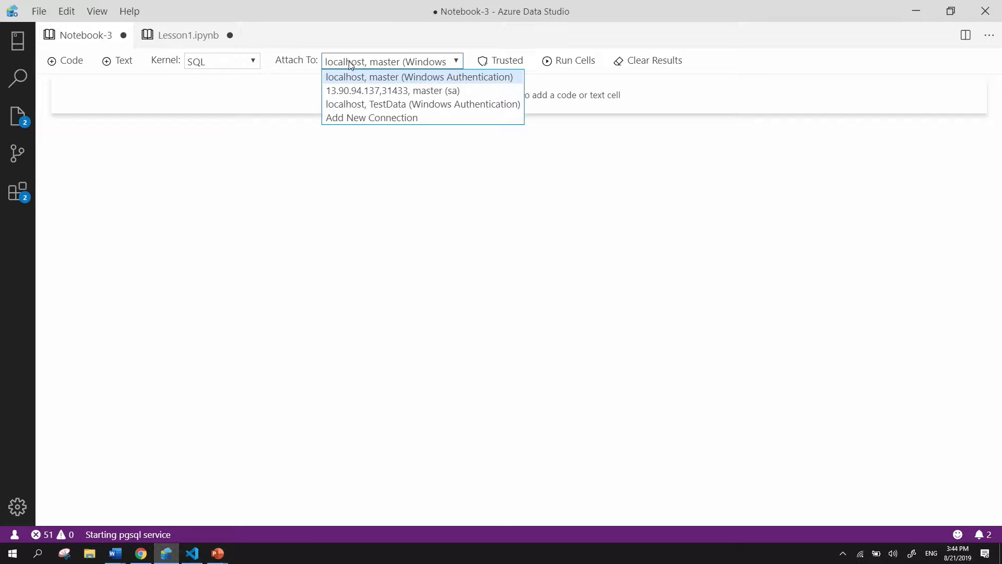
{"action": "left_click", "coordinate": [421, 77]}
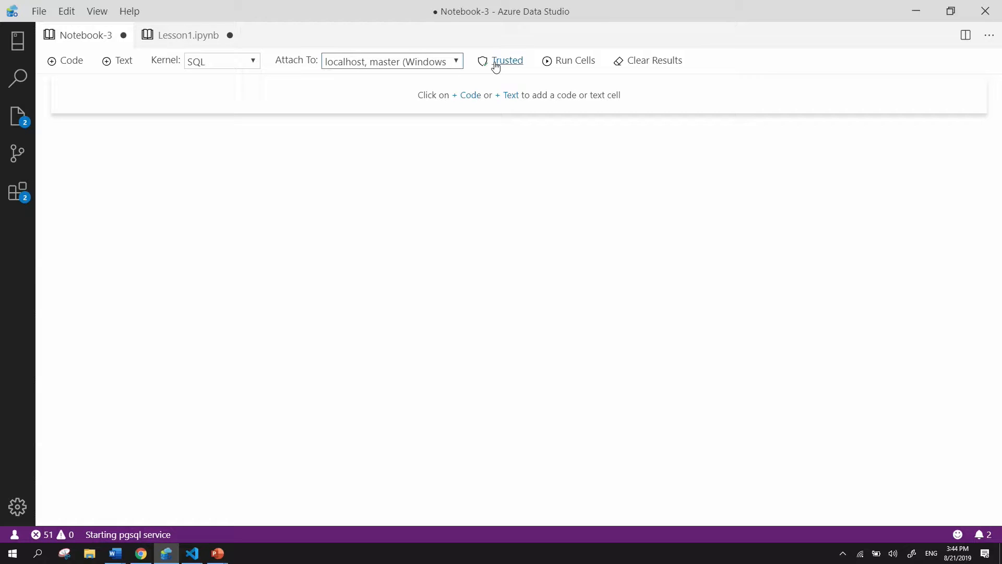
{"action": "mouse_move", "coordinate": [520, 65]}
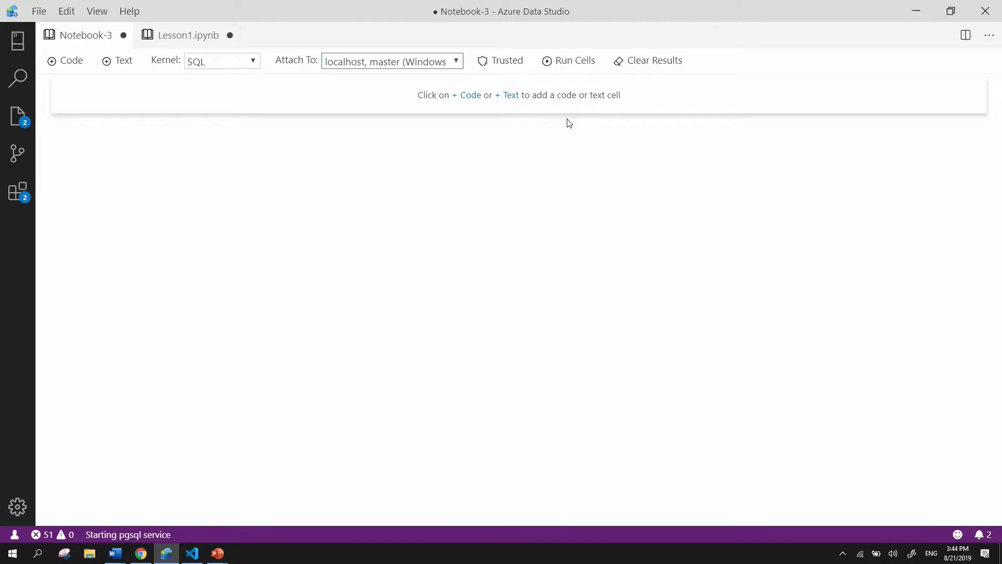
{"action": "mouse_move", "coordinate": [562, 143]}
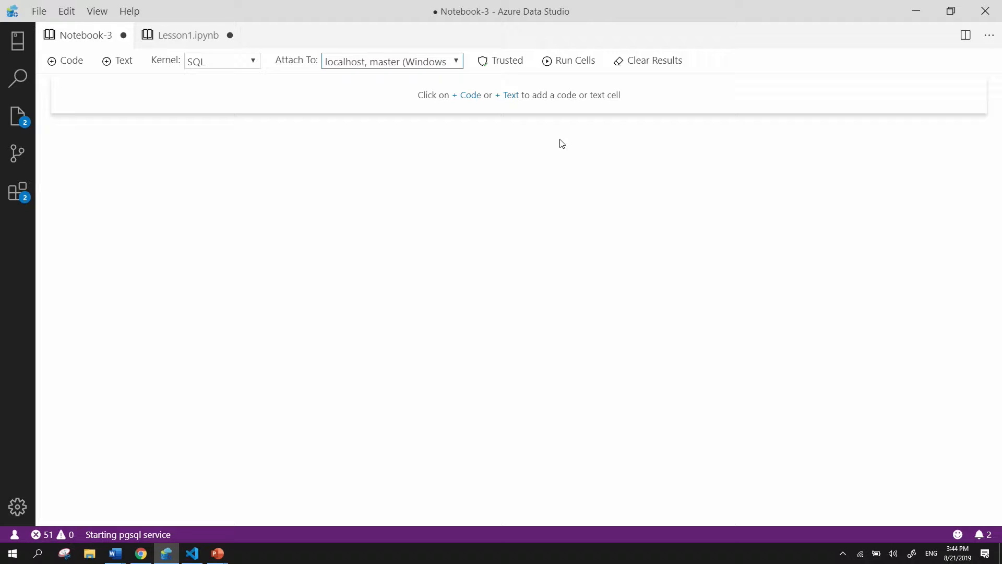
{"action": "left_click", "coordinate": [217, 553]}
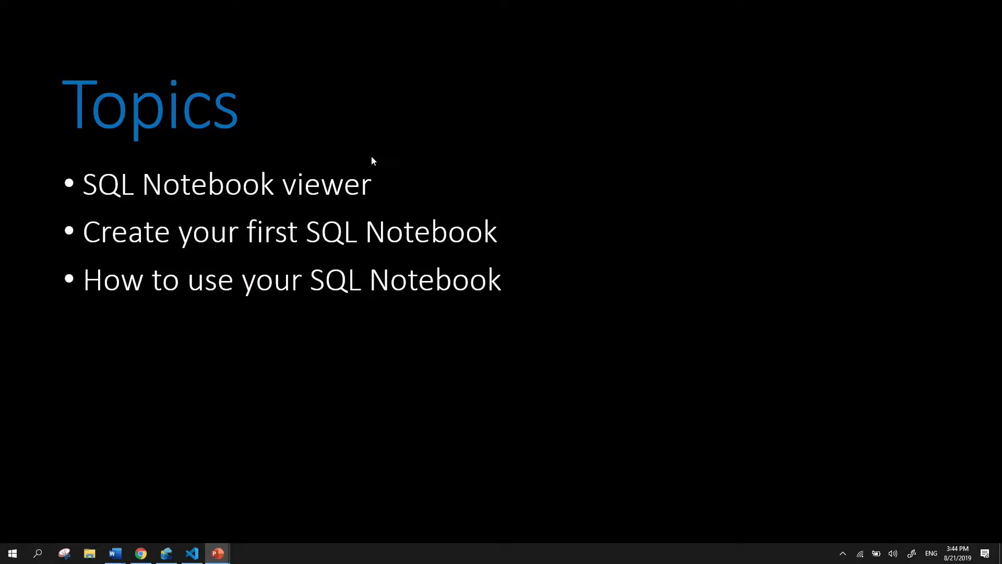
Step: Show the Chrome page 'Lesson 1: Create and query database objects'
{"action": "left_click", "coordinate": [140, 553]}
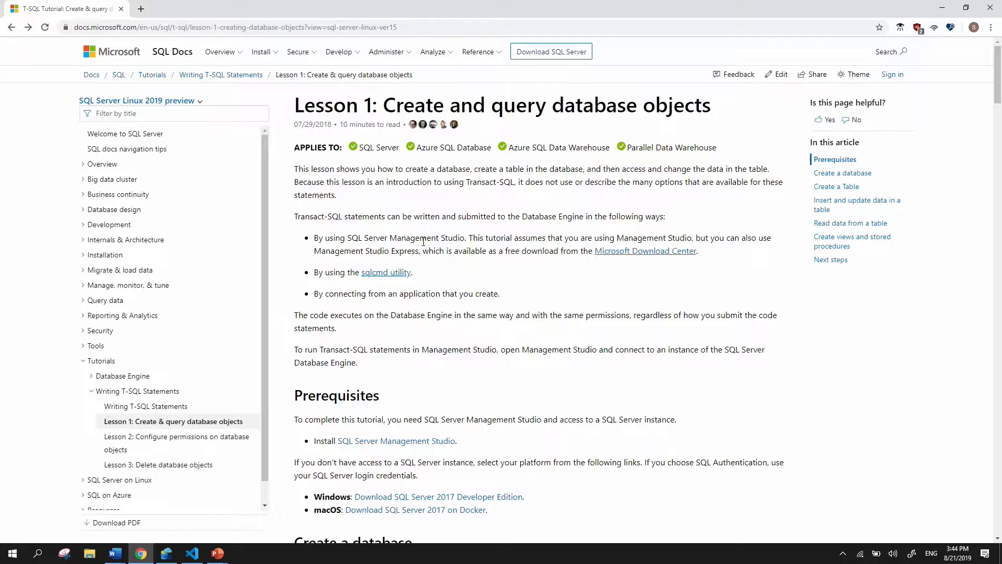
{"action": "mouse_move", "coordinate": [440, 216]}
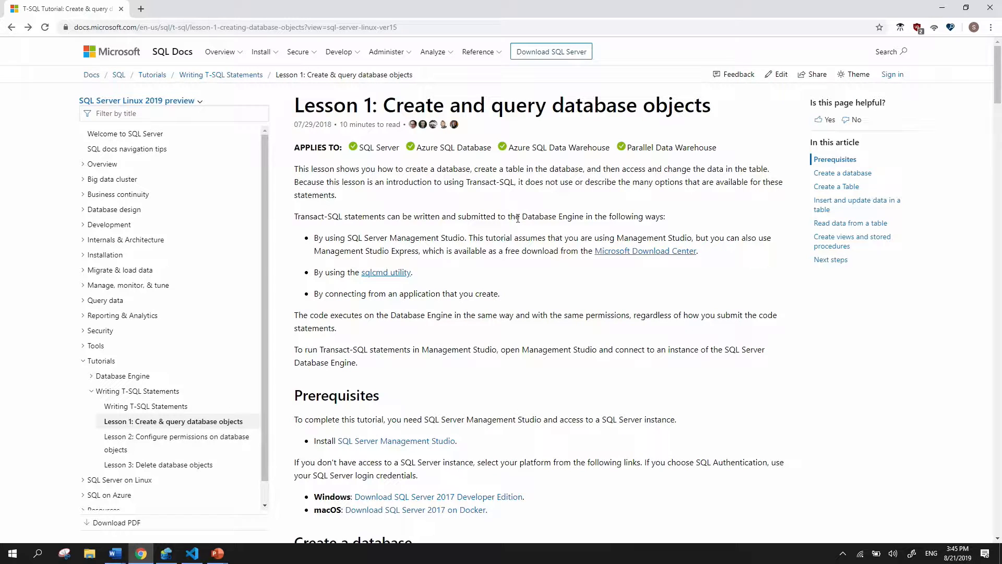
{"action": "mouse_move", "coordinate": [494, 232]}
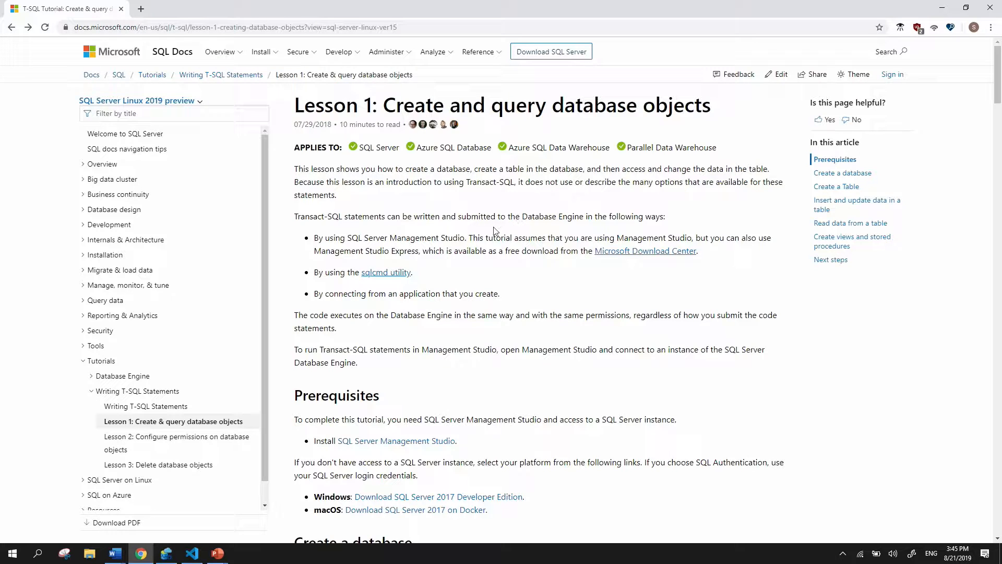
Step: Select the Lesson.md heading, introduction and Create a database section in VS Code
{"action": "left_click", "coordinate": [166, 553]}
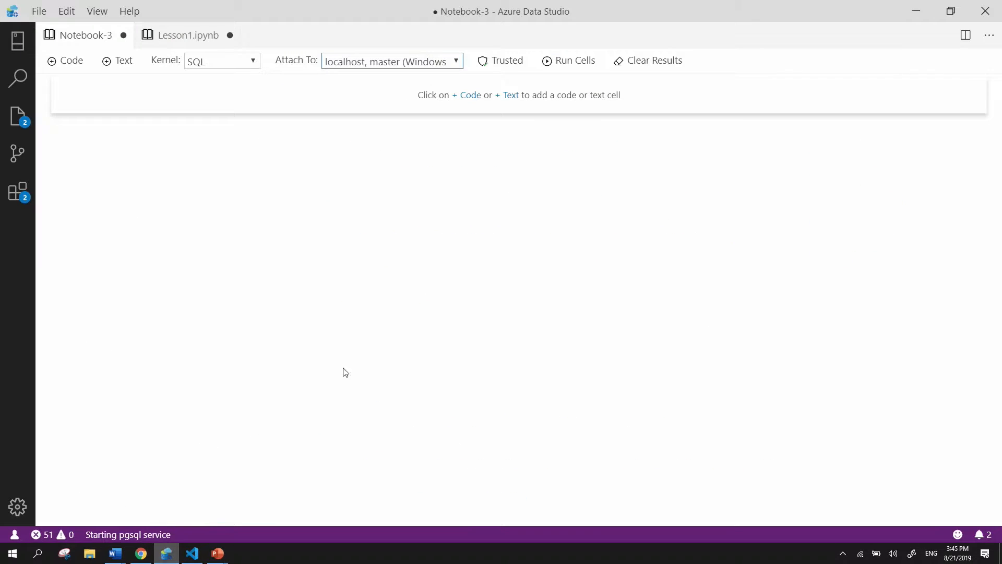
{"action": "mouse_move", "coordinate": [233, 408]}
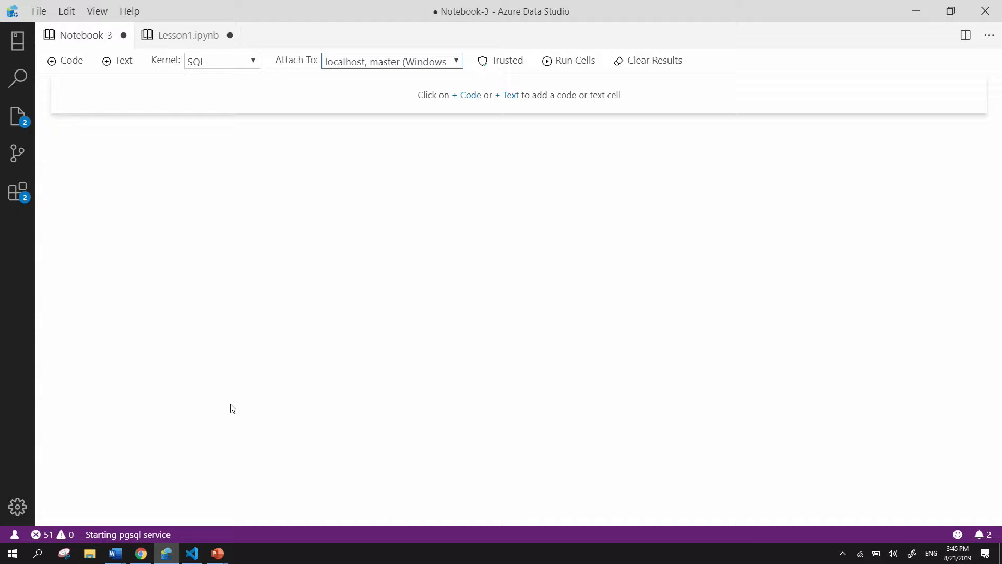
{"action": "left_click", "coordinate": [192, 554]}
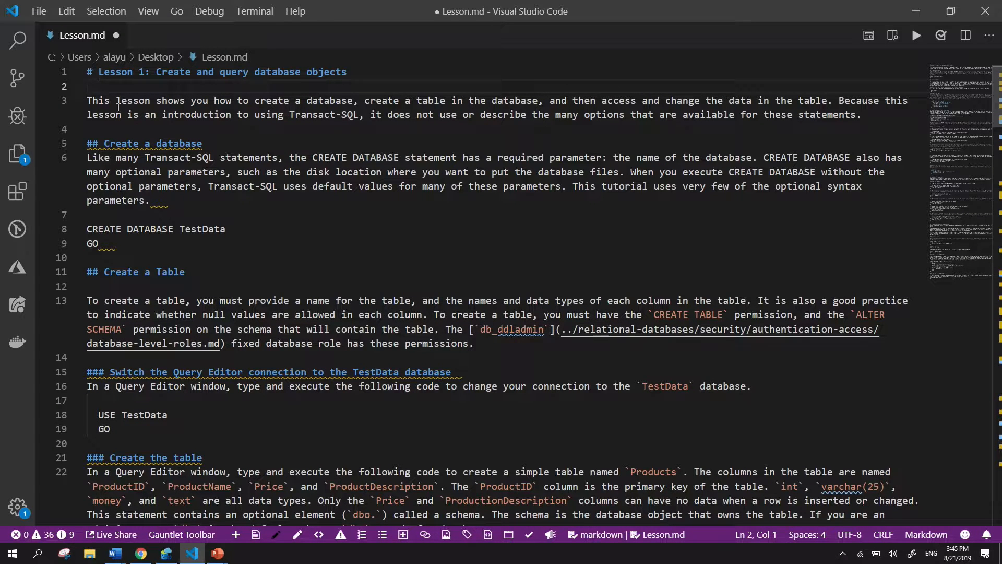
{"action": "left_click_drag", "start_coordinate": [86, 72], "coordinate": [146, 114]}
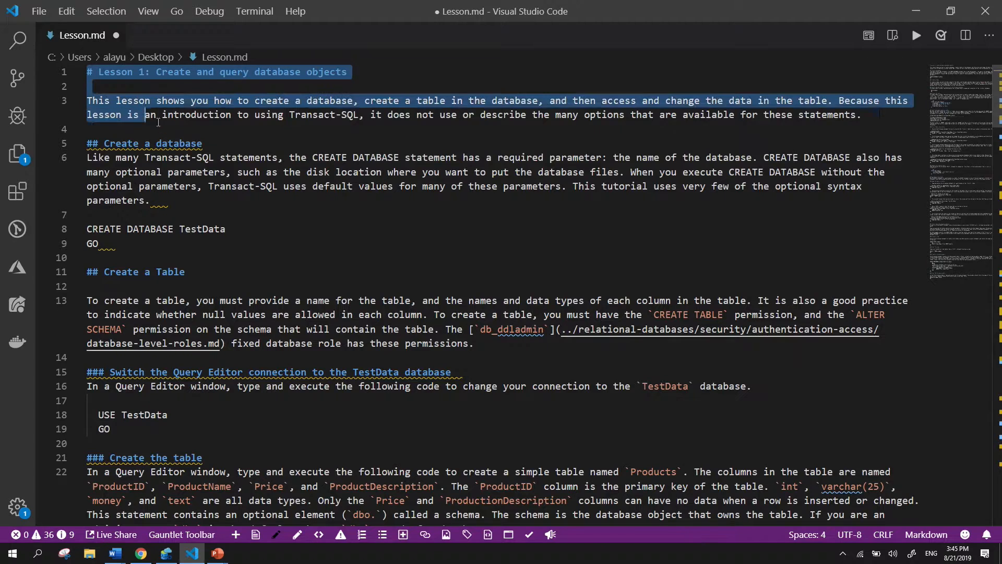
{"action": "left_click_drag", "start_coordinate": [146, 114], "coordinate": [206, 199]}
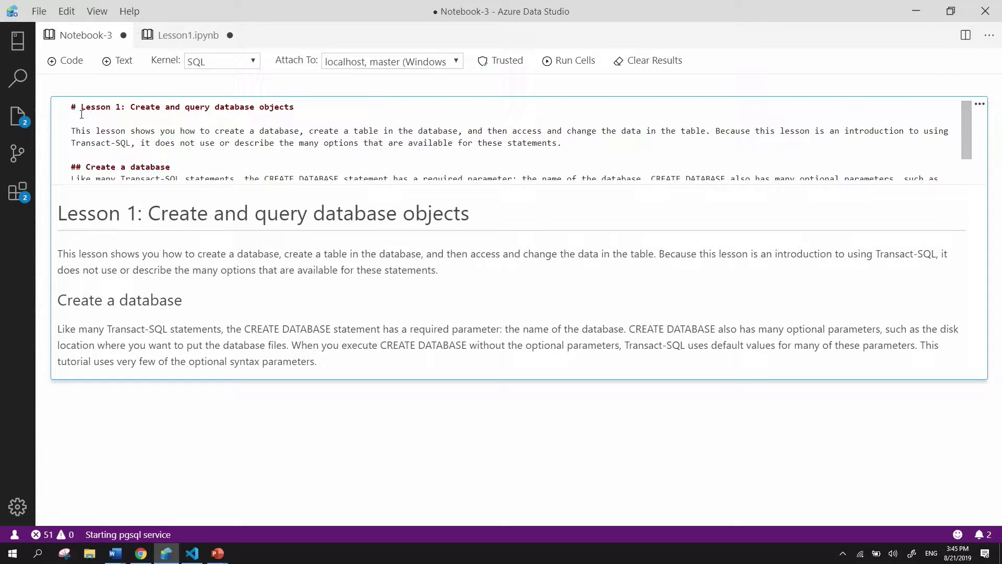
{"action": "left_click", "coordinate": [78, 107]}
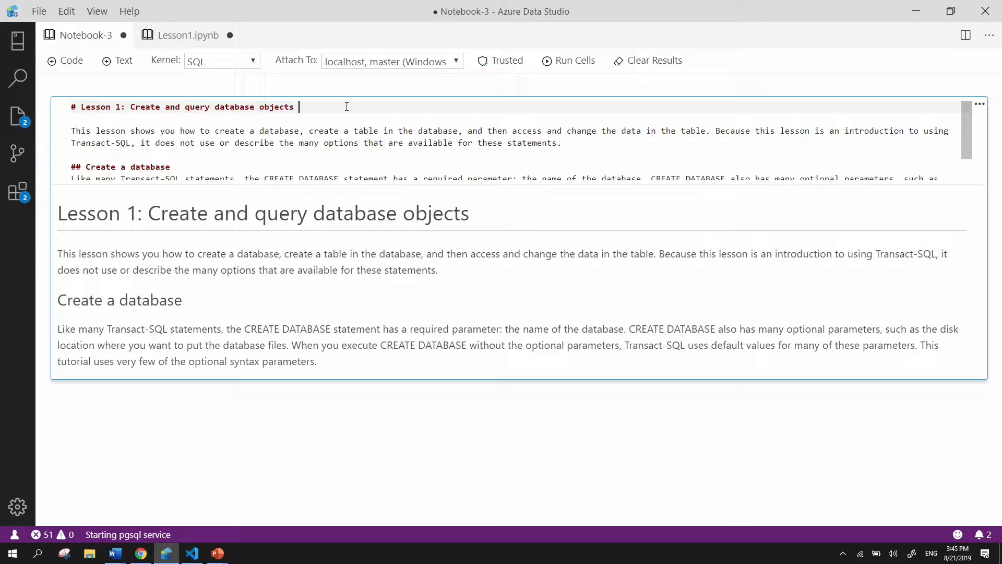
{"action": "type", "text": "f"}
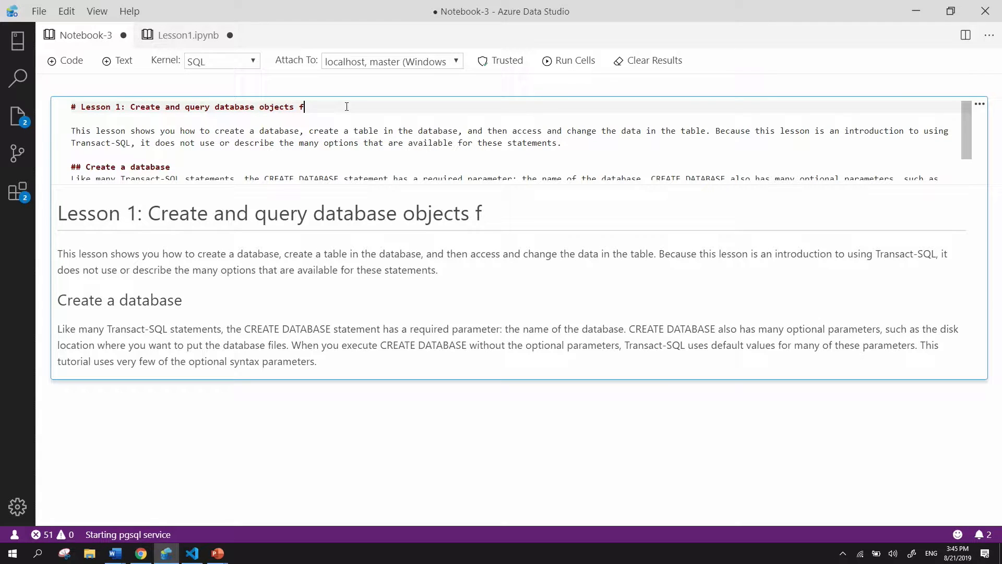
{"action": "key", "text": "Backspace"}
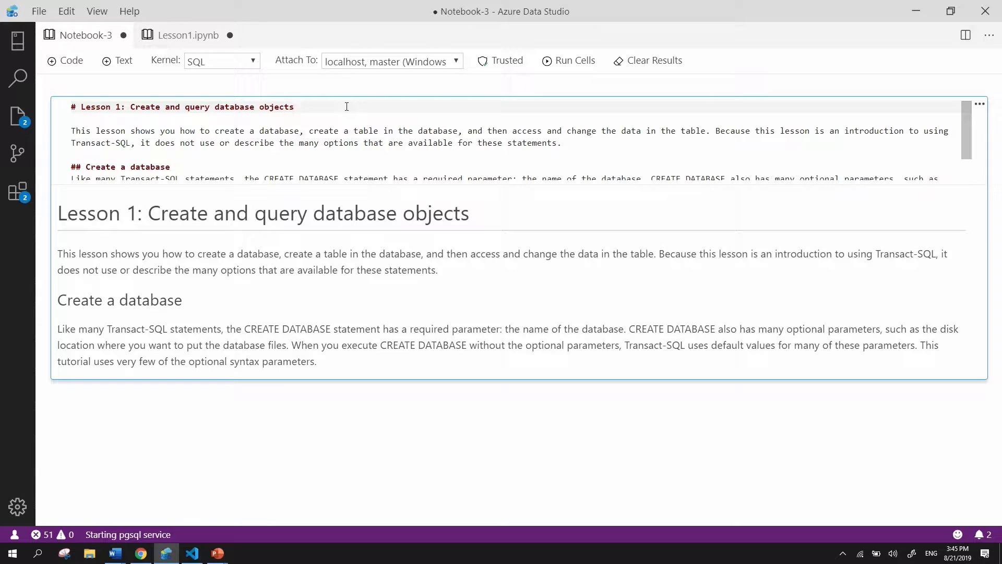
{"action": "mouse_move", "coordinate": [437, 192]}
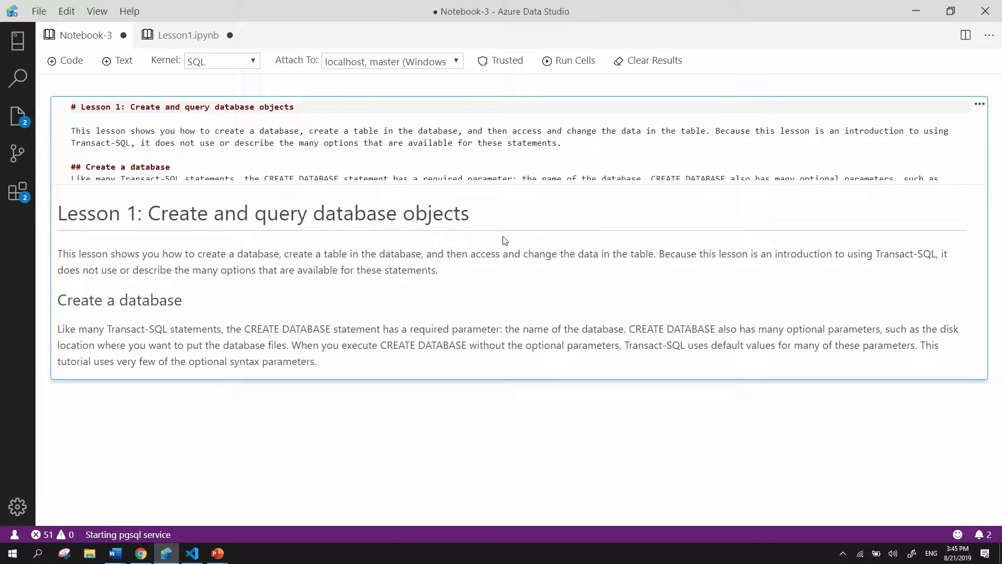
{"action": "left_click", "coordinate": [387, 143]}
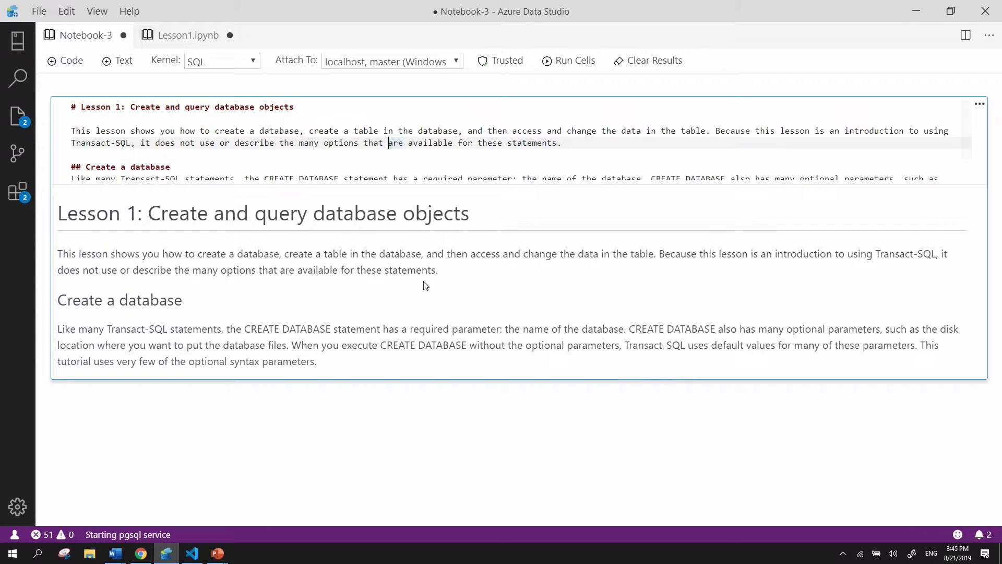
{"action": "mouse_move", "coordinate": [530, 388]}
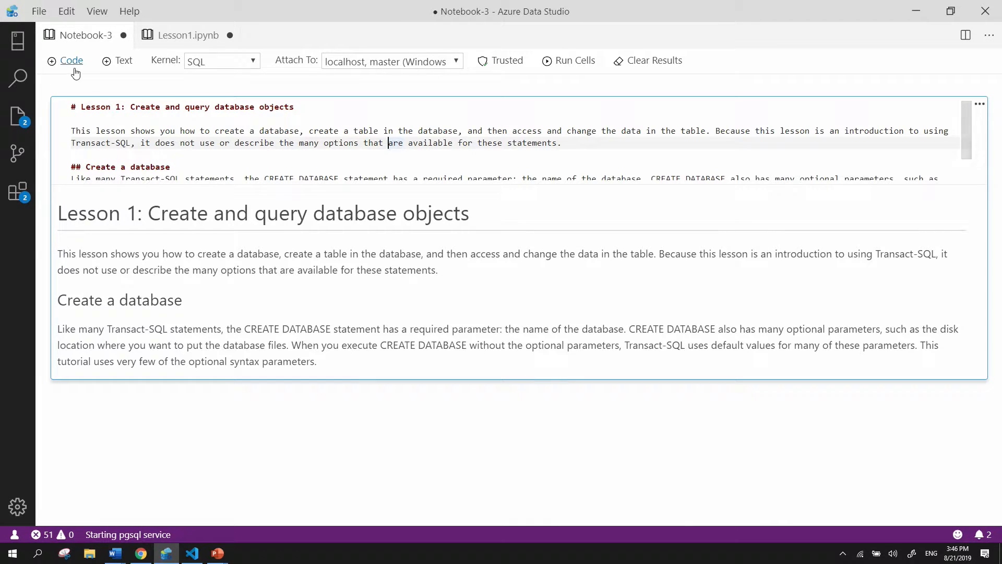
Step: Add a code cell for CREATE DATABASE TestData, then switch to Lesson1.ipynb
{"action": "left_click", "coordinate": [71, 61]}
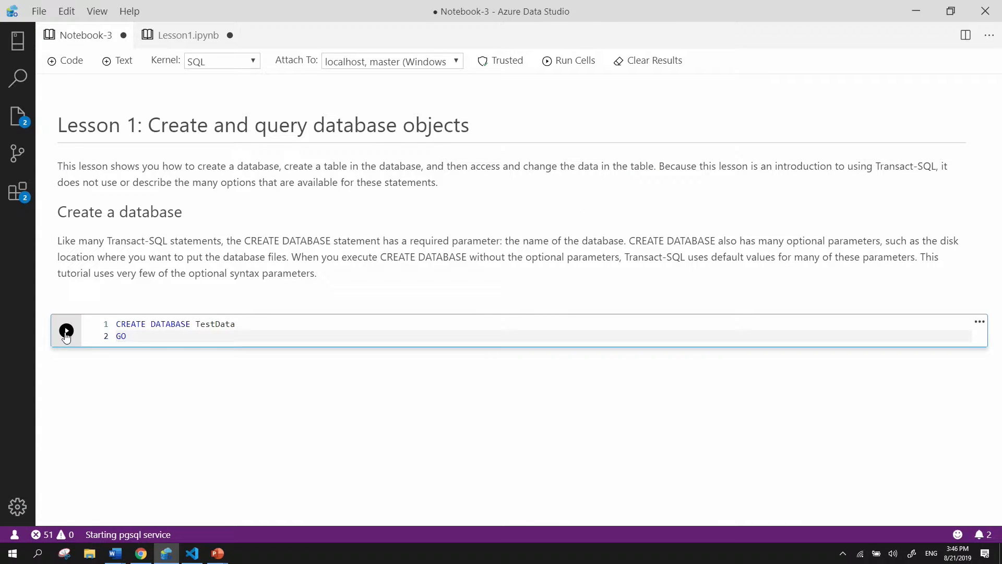
{"action": "mouse_move", "coordinate": [67, 331]}
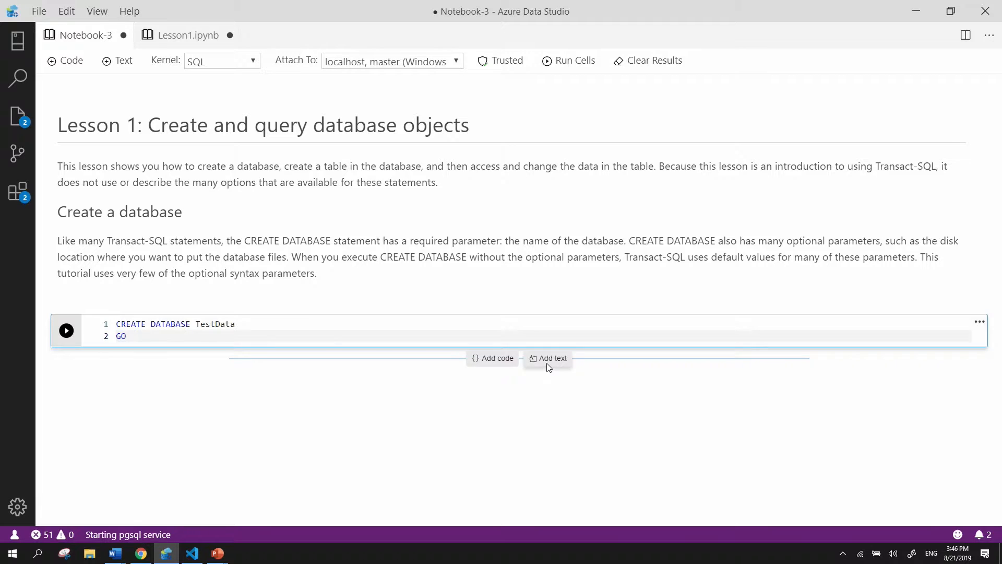
{"action": "mouse_move", "coordinate": [358, 391]}
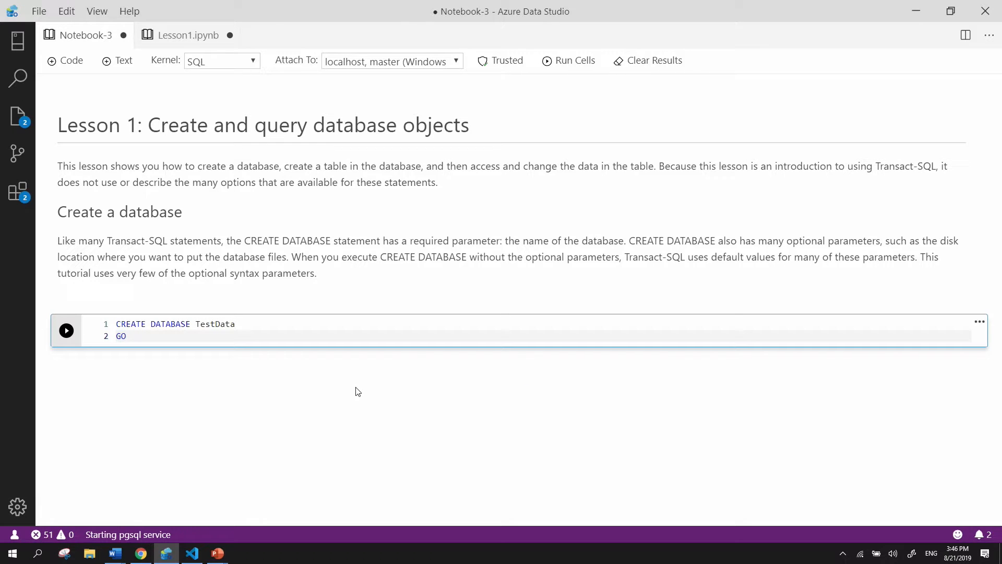
{"action": "mouse_move", "coordinate": [355, 394]}
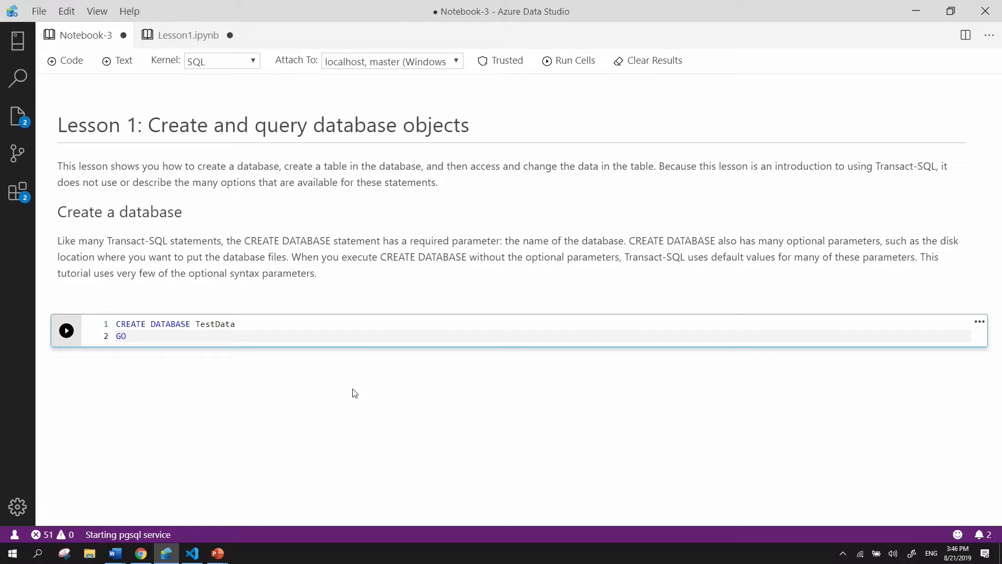
{"action": "left_click", "coordinate": [187, 35]}
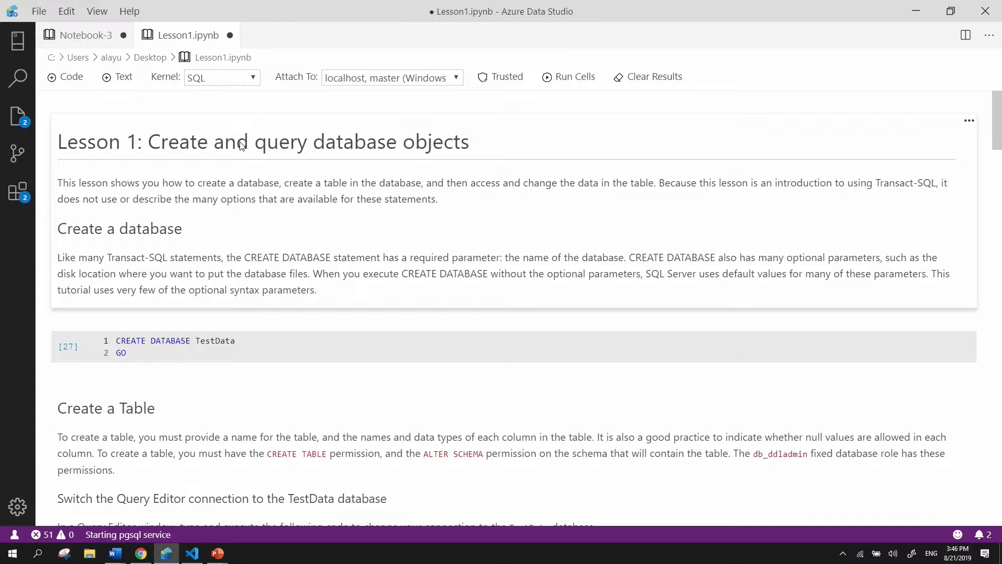
{"action": "mouse_move", "coordinate": [333, 190]}
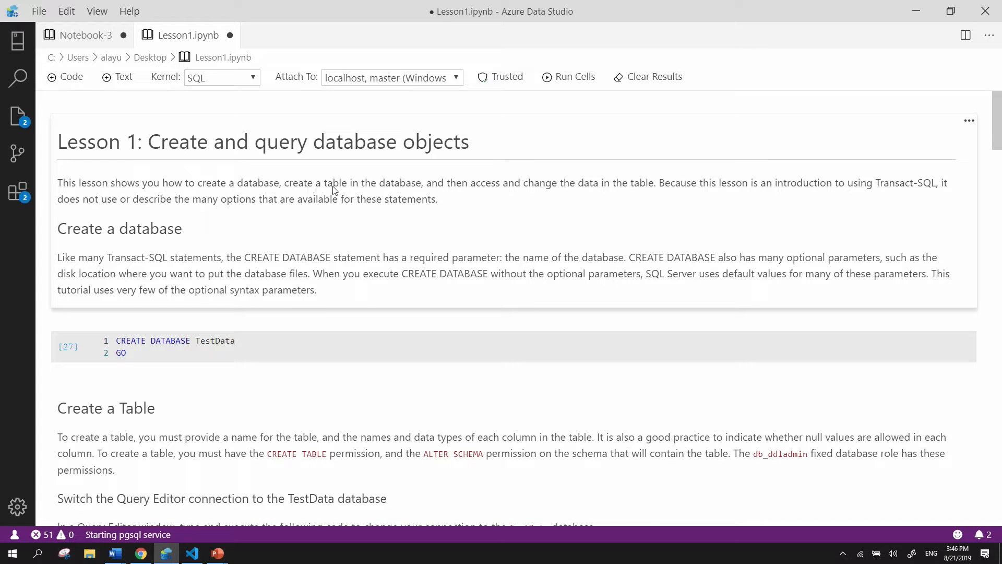
Step: Run all Lesson1.ipynb cells, creating the TestData database
{"action": "scroll", "scroll_direction": "down", "scroll_amount": 3}
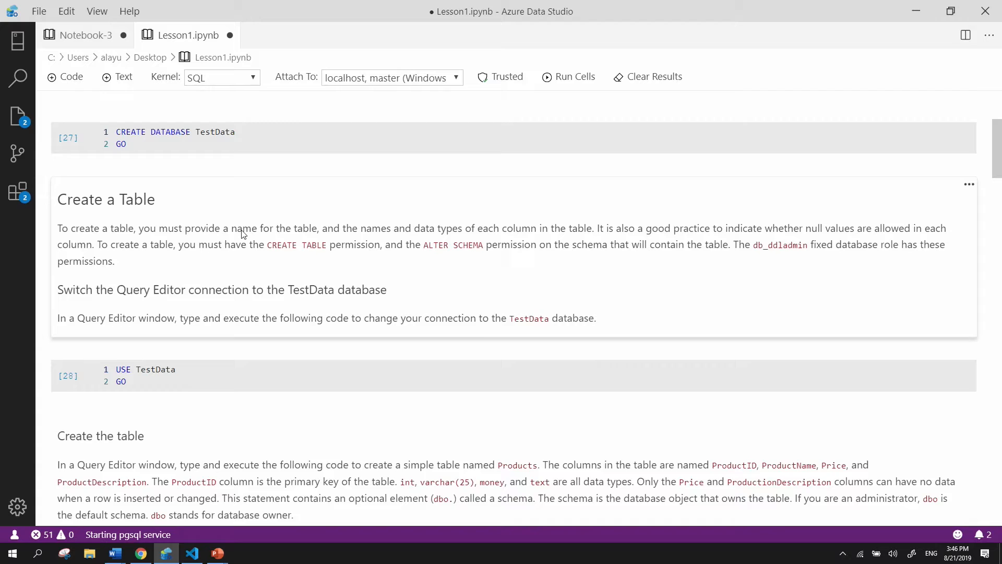
{"action": "scroll", "scroll_direction": "down", "scroll_amount": 3}
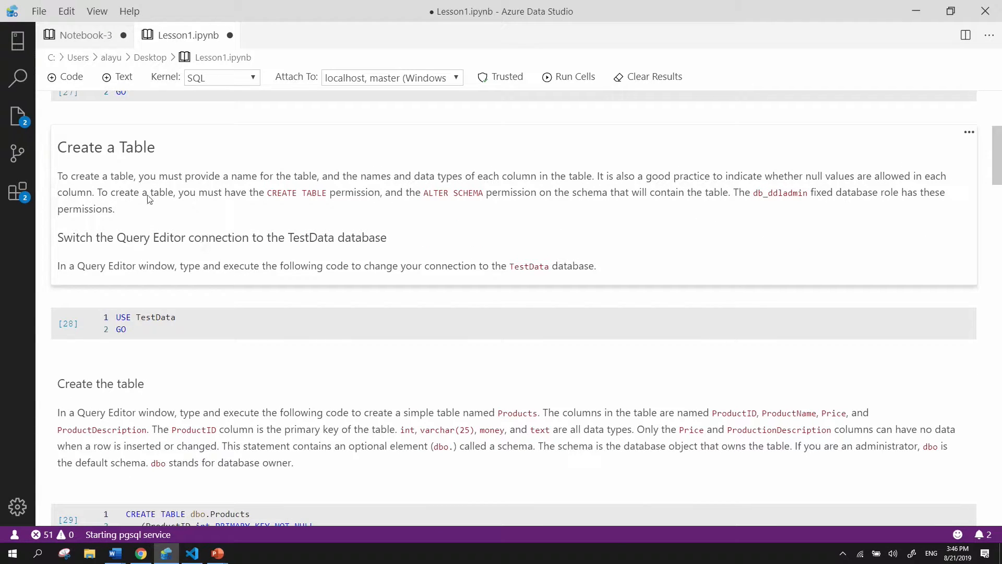
{"action": "mouse_move", "coordinate": [166, 240]}
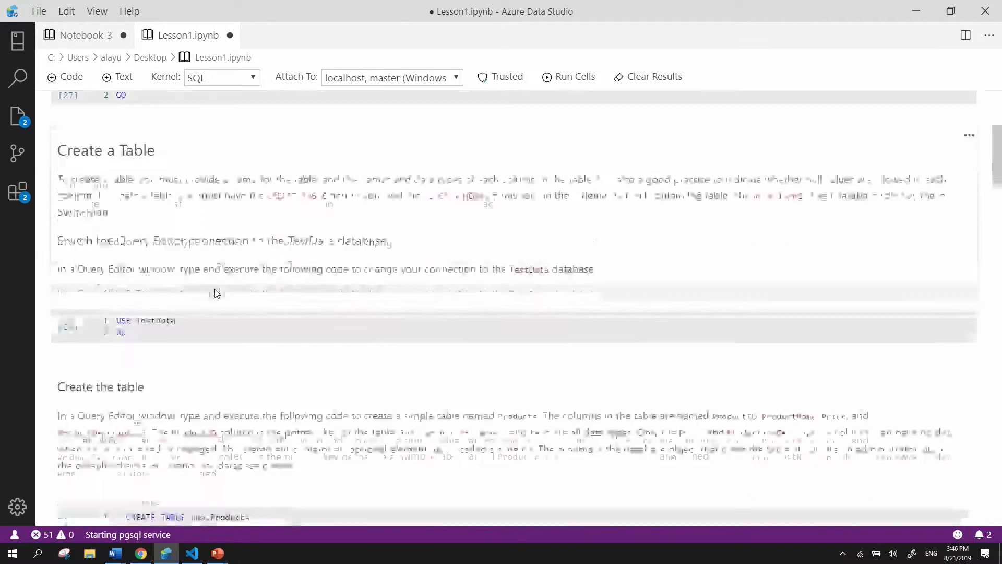
{"action": "scroll", "scroll_direction": "down", "scroll_amount": 3}
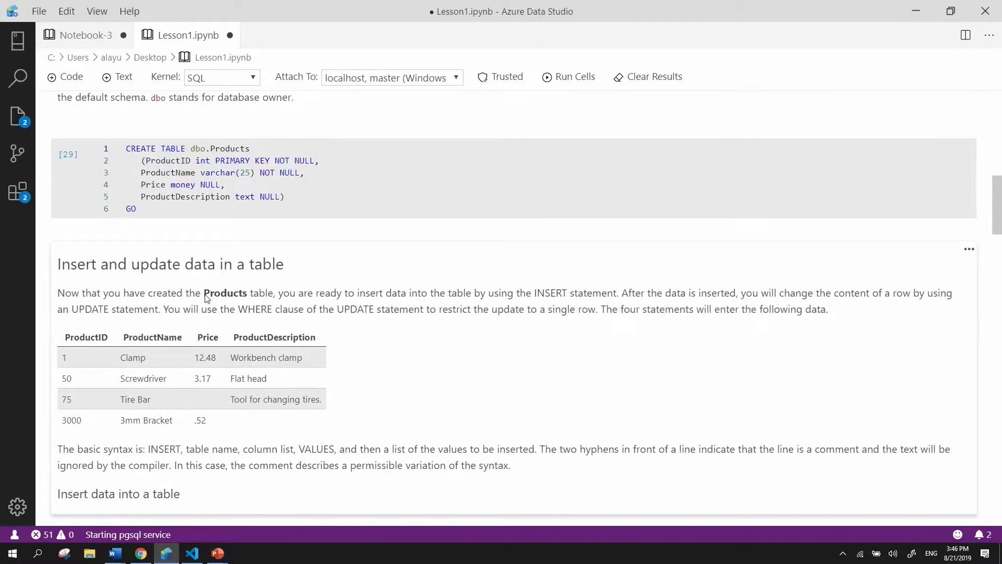
{"action": "scroll", "scroll_direction": "down", "scroll_amount": 3}
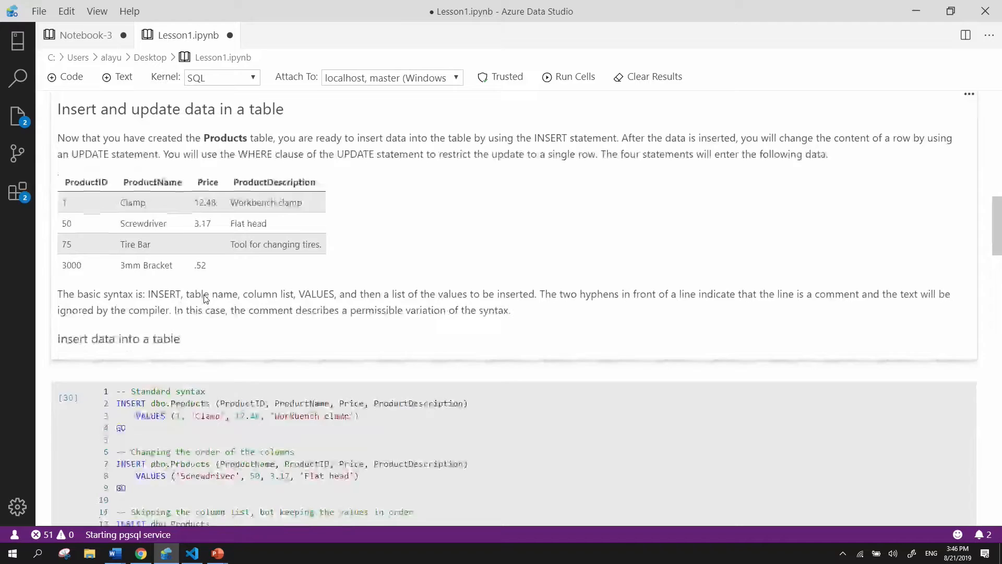
{"action": "scroll", "scroll_direction": "down", "scroll_amount": 3}
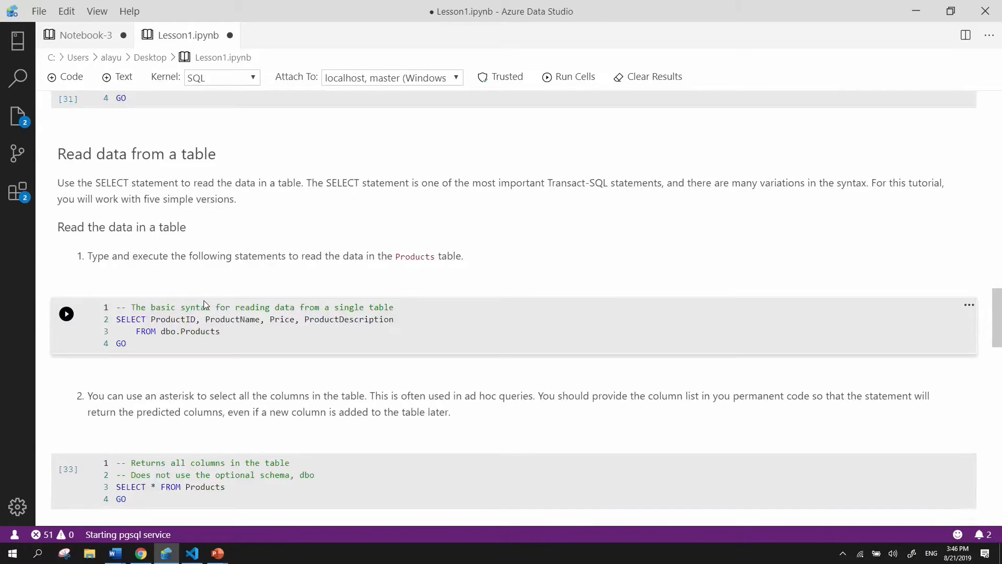
{"action": "mouse_move", "coordinate": [248, 307]}
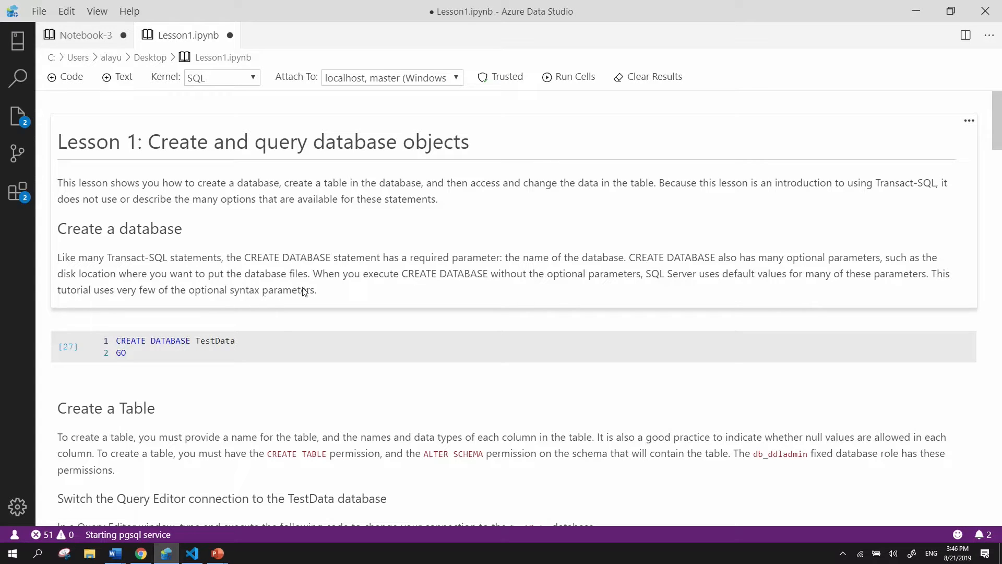
{"action": "mouse_move", "coordinate": [582, 79]}
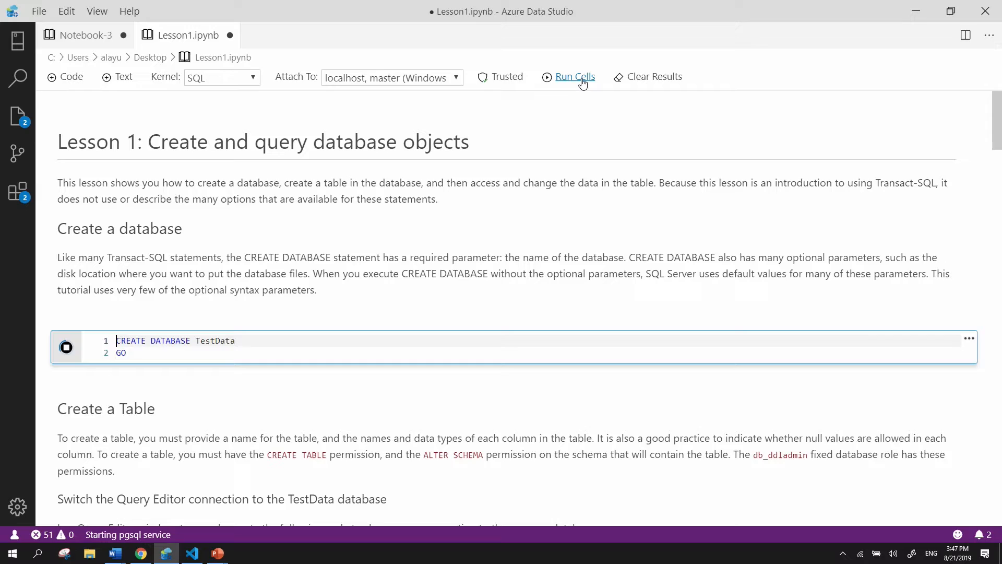
{"action": "left_click", "coordinate": [575, 77]}
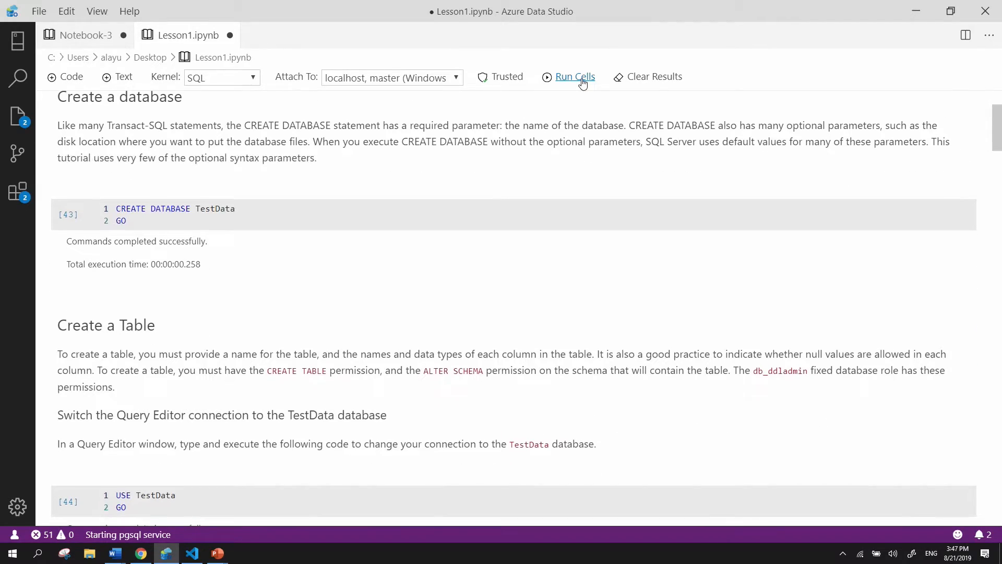
Step: Scroll down to the four-row vw_Names query results
{"action": "scroll", "scroll_direction": "down", "scroll_amount": 3}
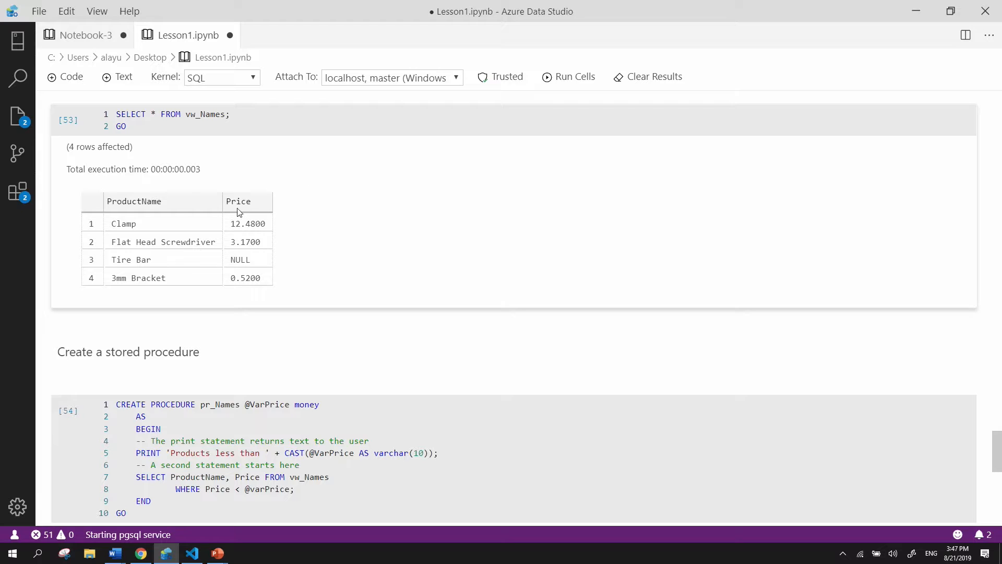
{"action": "mouse_move", "coordinate": [215, 212]}
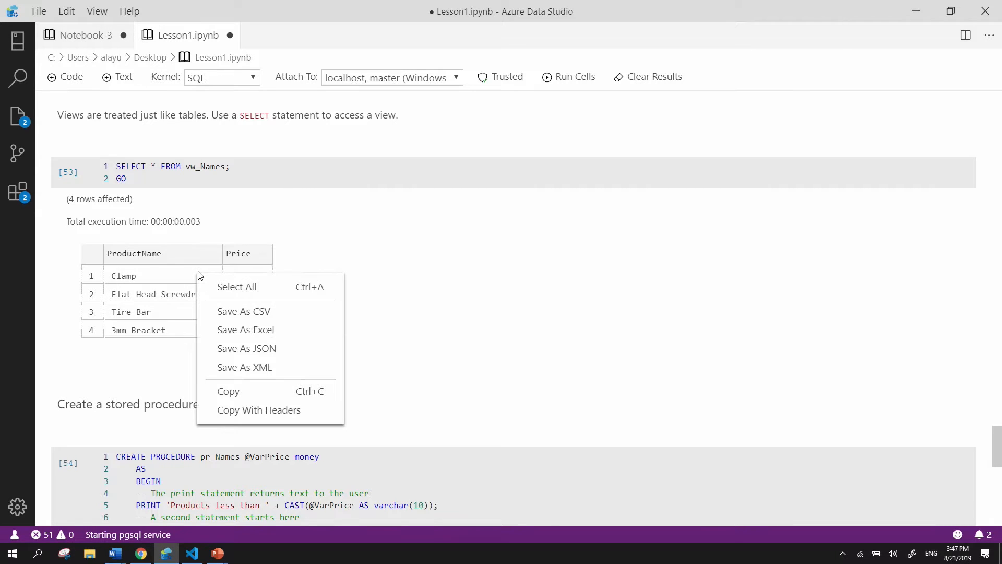
{"action": "mouse_move", "coordinate": [265, 348]}
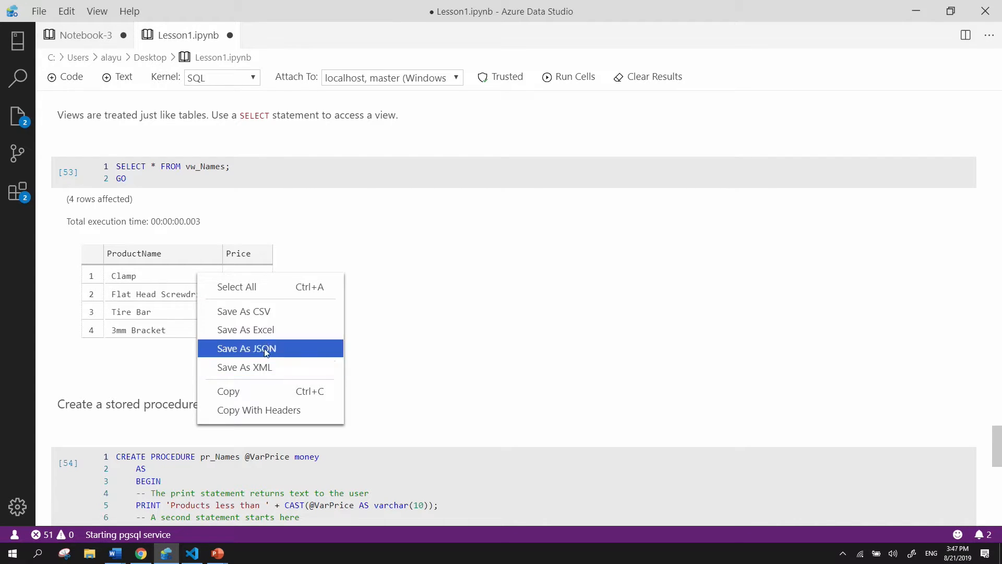
{"action": "mouse_move", "coordinate": [279, 315]}
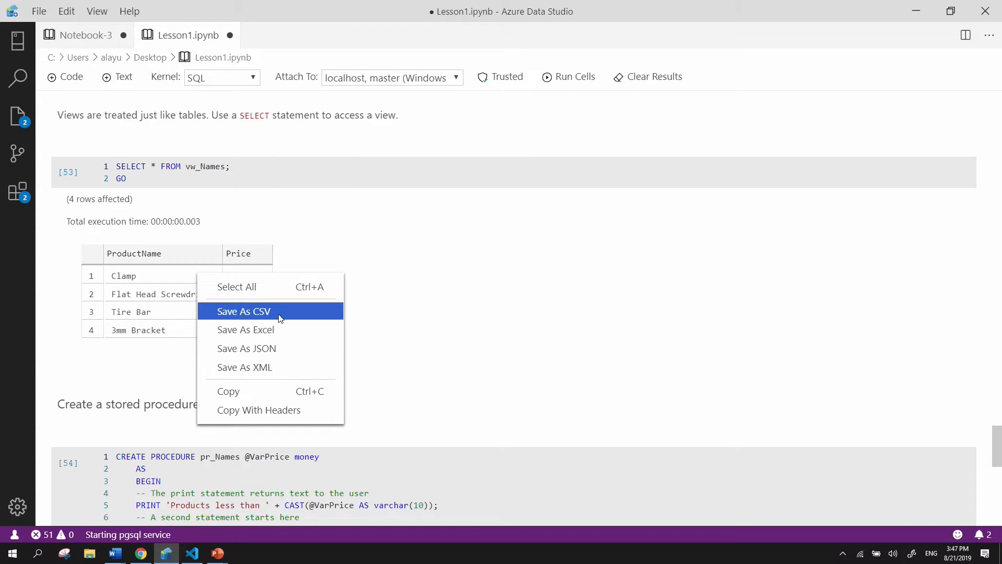
Step: Save the vw_Names results as Results.csv on the Desktop, then close the file
{"action": "left_click", "coordinate": [244, 311]}
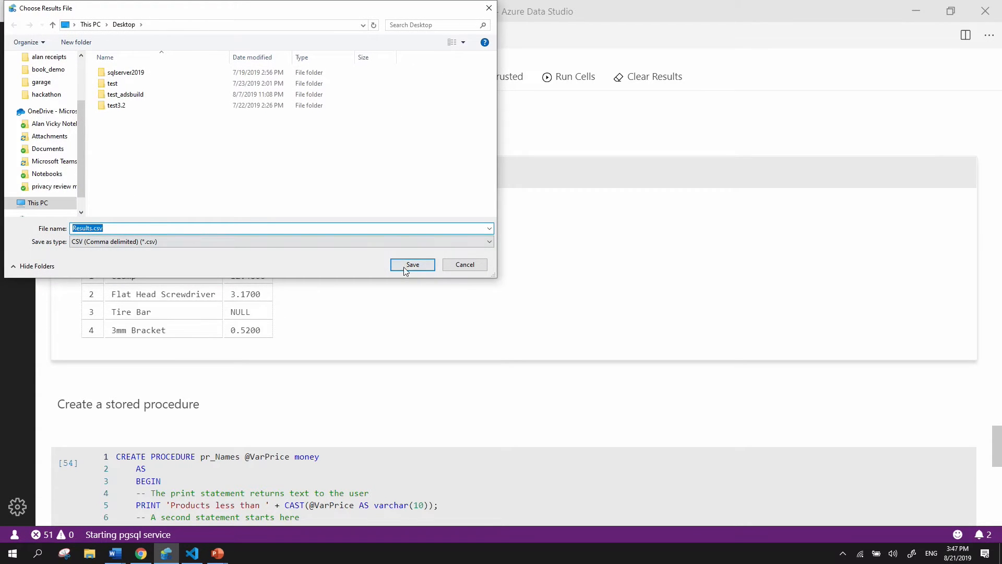
{"action": "left_click", "coordinate": [412, 264]}
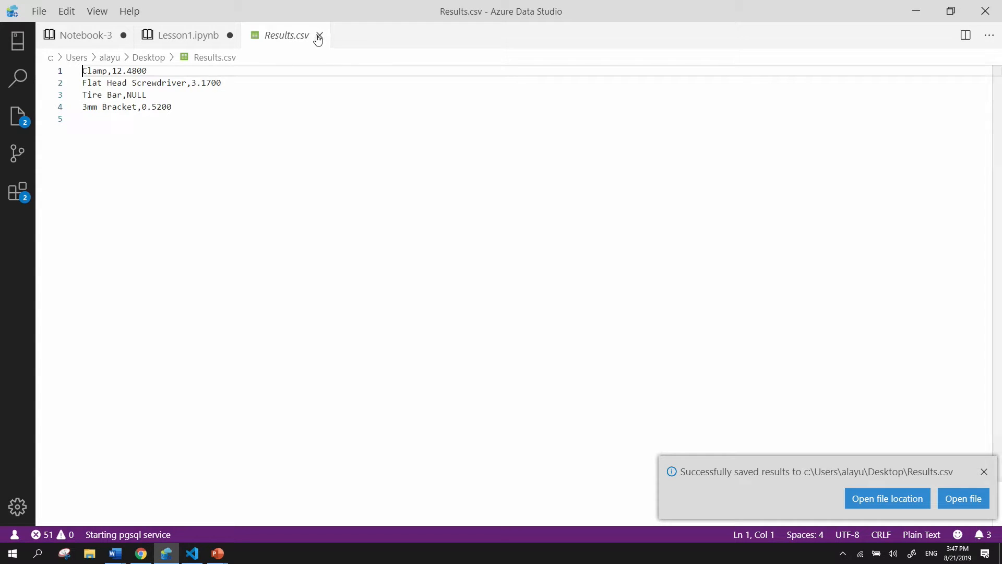
{"action": "left_click", "coordinate": [318, 37]}
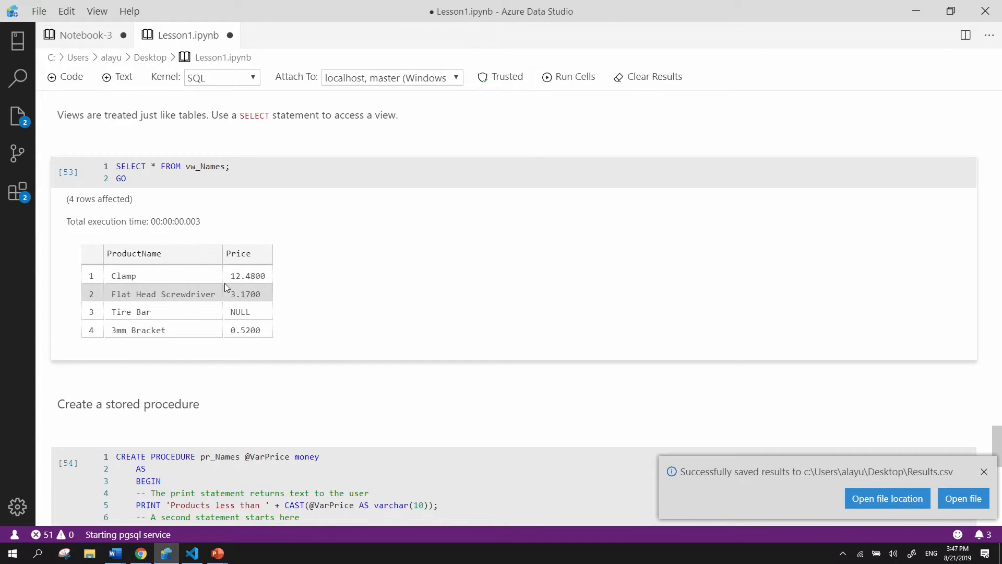
{"action": "mouse_move", "coordinate": [46, 200]}
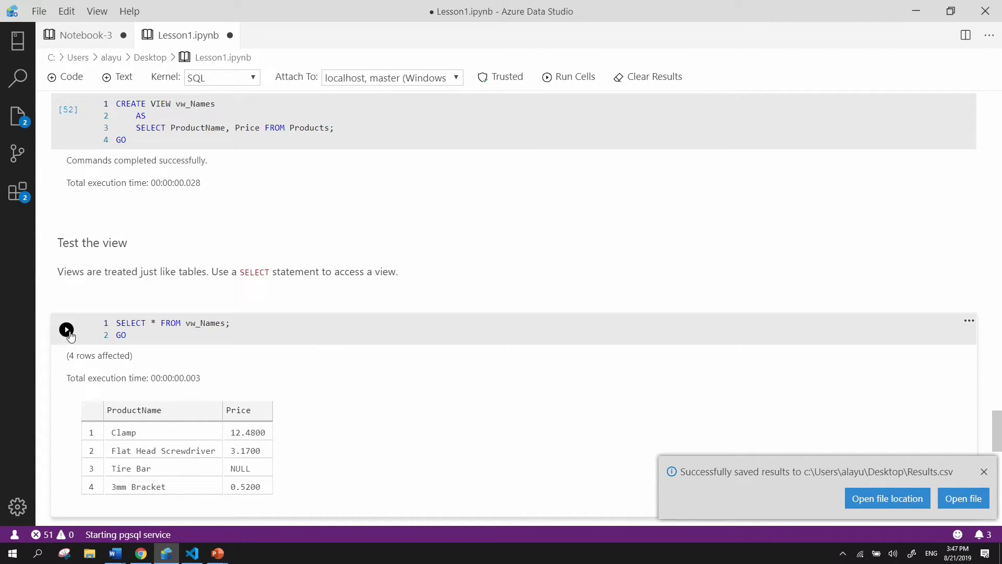
{"action": "mouse_move", "coordinate": [67, 329]}
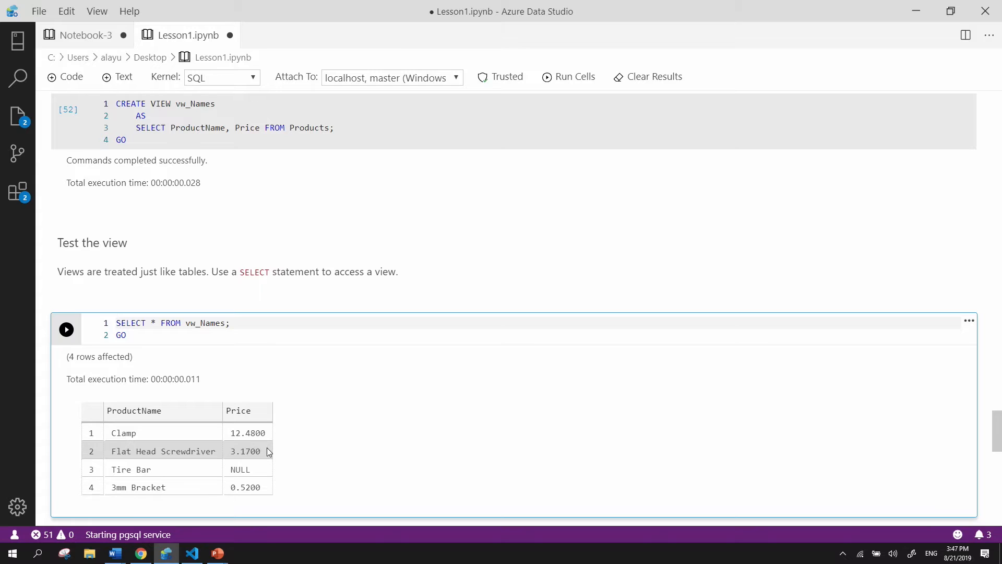
{"action": "mouse_move", "coordinate": [255, 448]}
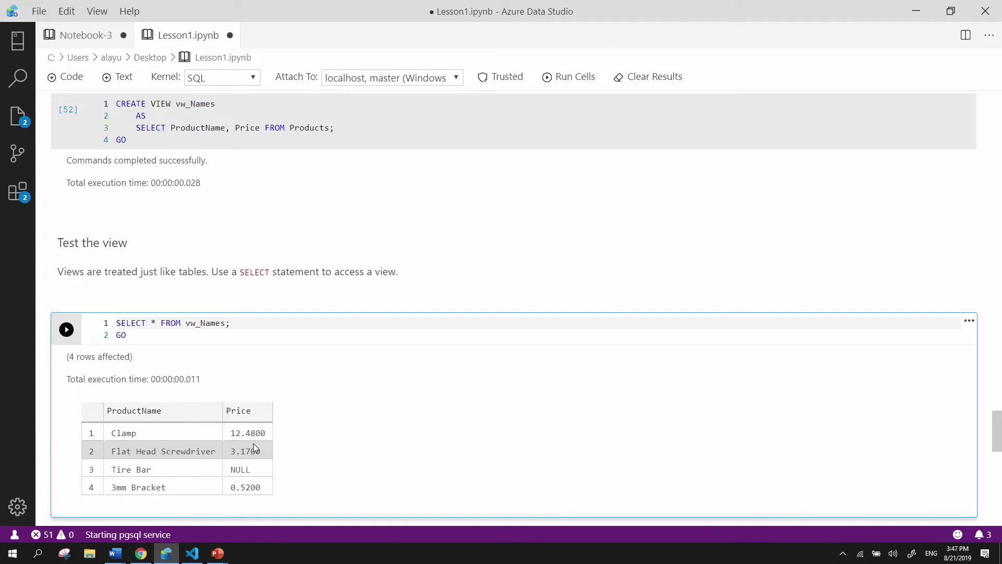
Step: Review the stored procedure and view cells, then show the Next Steps slide
{"action": "scroll", "scroll_direction": "down", "scroll_amount": 3}
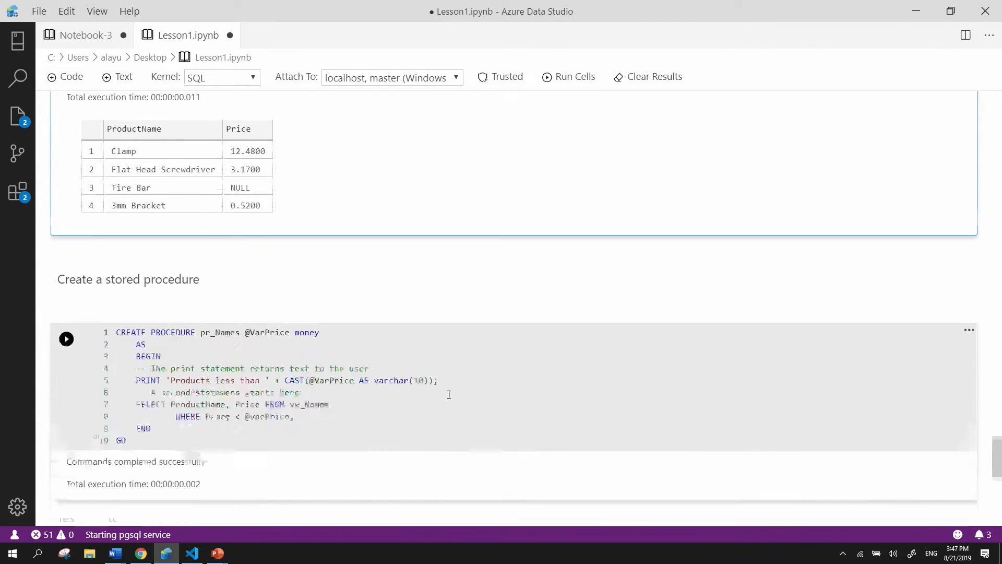
{"action": "scroll", "scroll_direction": "down", "scroll_amount": 3}
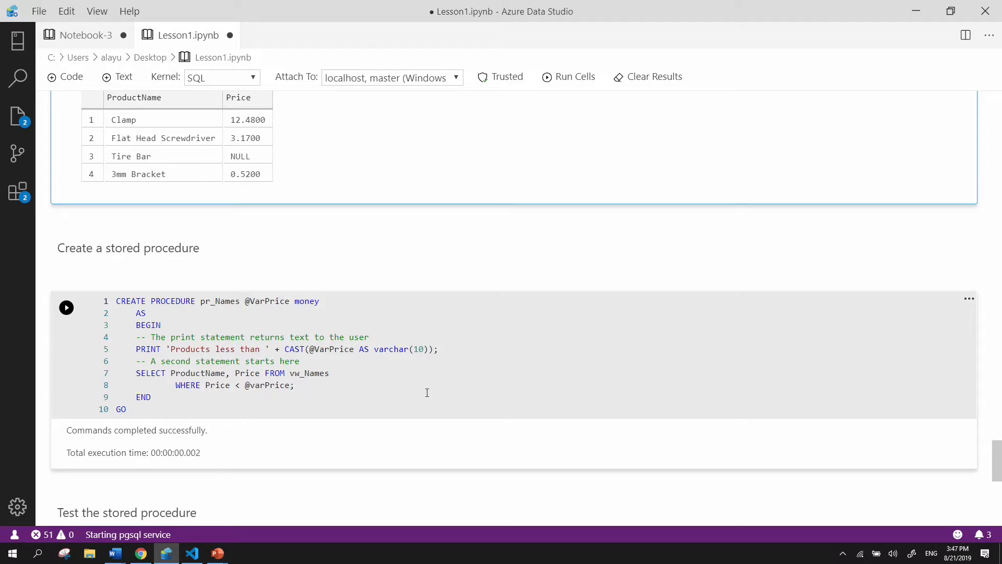
{"action": "mouse_move", "coordinate": [422, 392]}
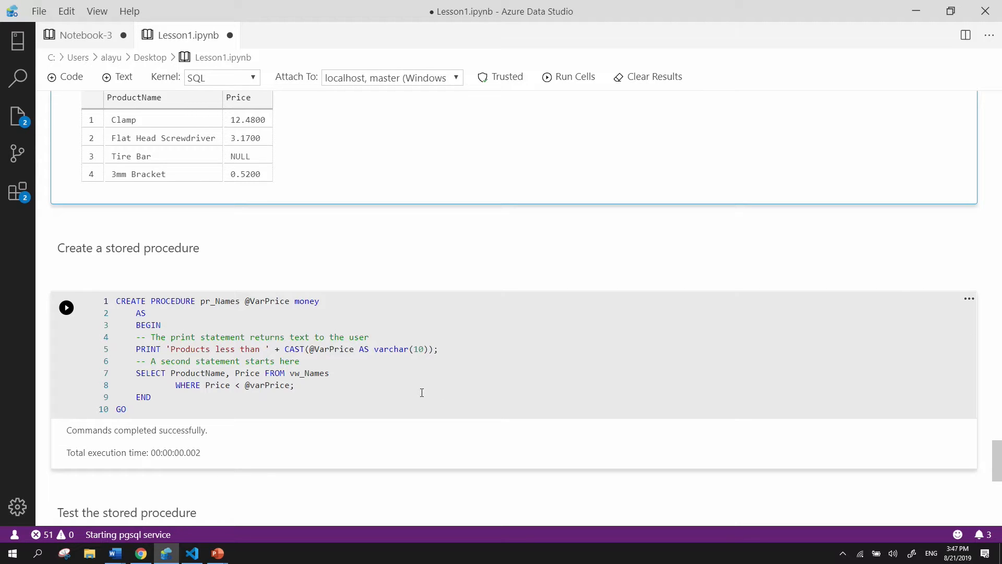
{"action": "mouse_move", "coordinate": [419, 391]}
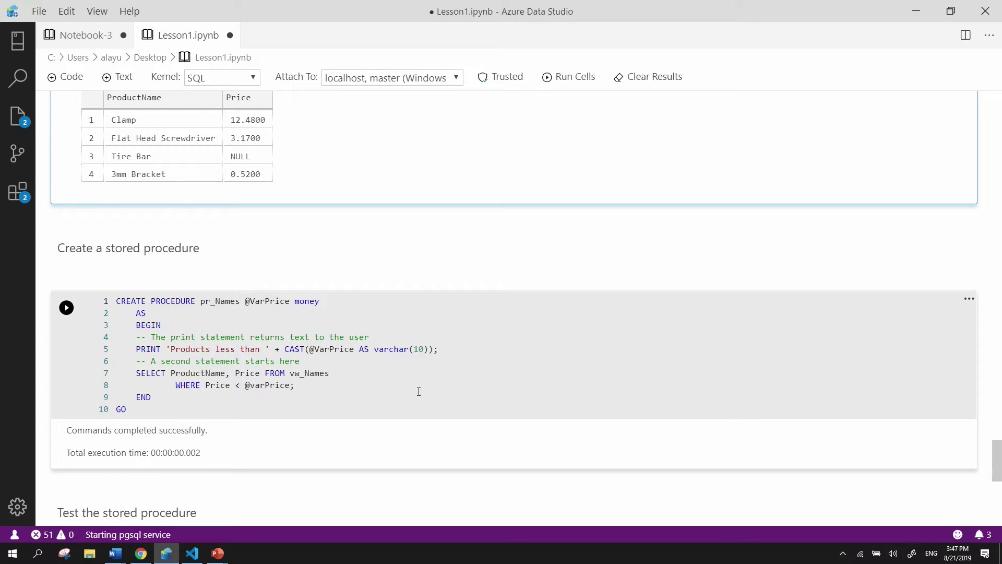
{"action": "mouse_move", "coordinate": [416, 390]}
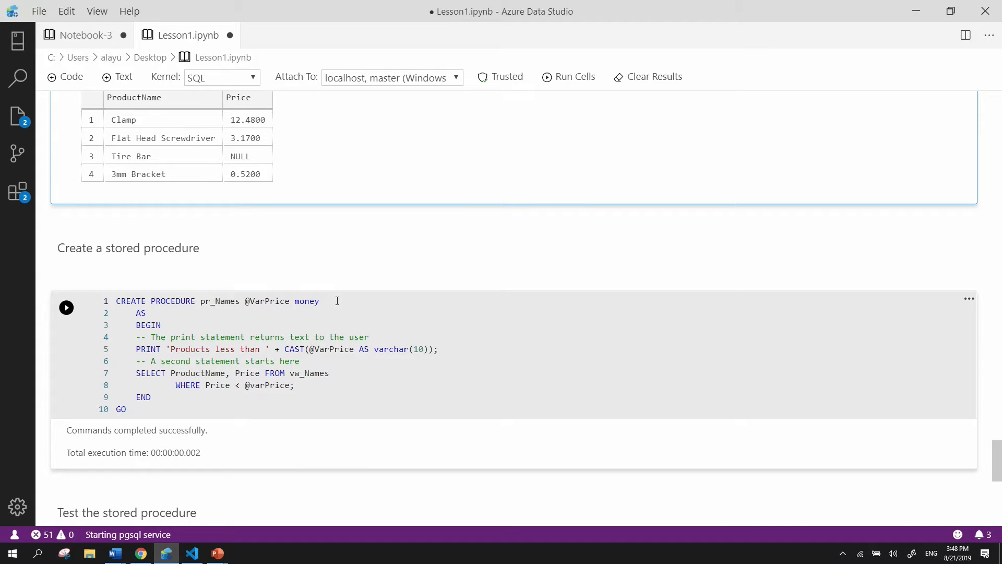
{"action": "mouse_move", "coordinate": [269, 279]}
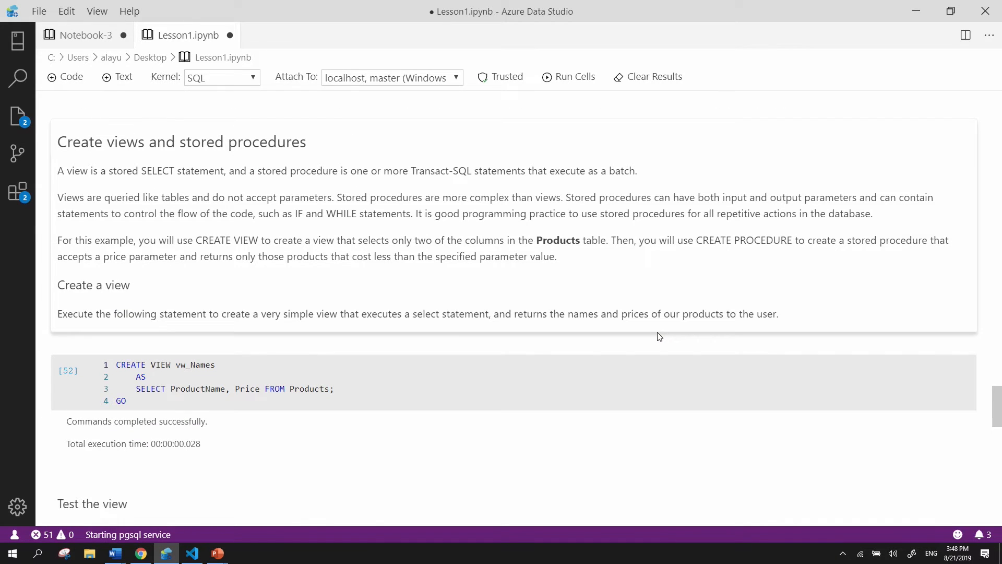
{"action": "mouse_move", "coordinate": [552, 316]}
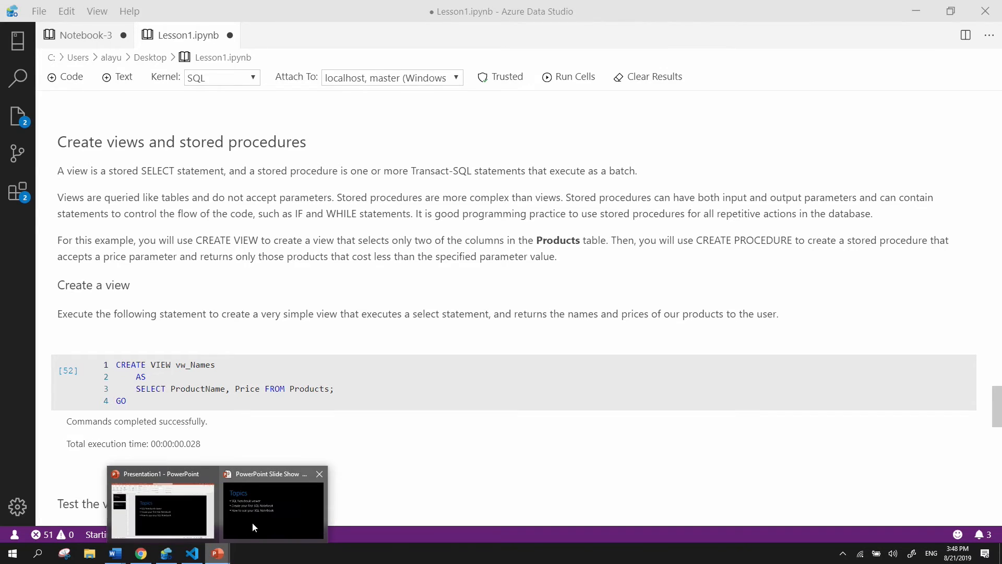
{"action": "left_click", "coordinate": [272, 507]}
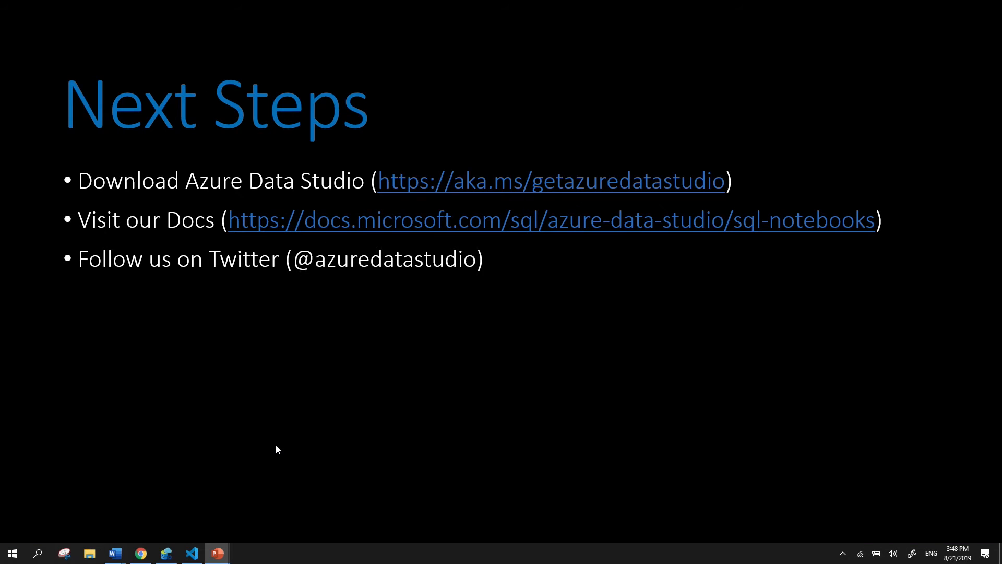